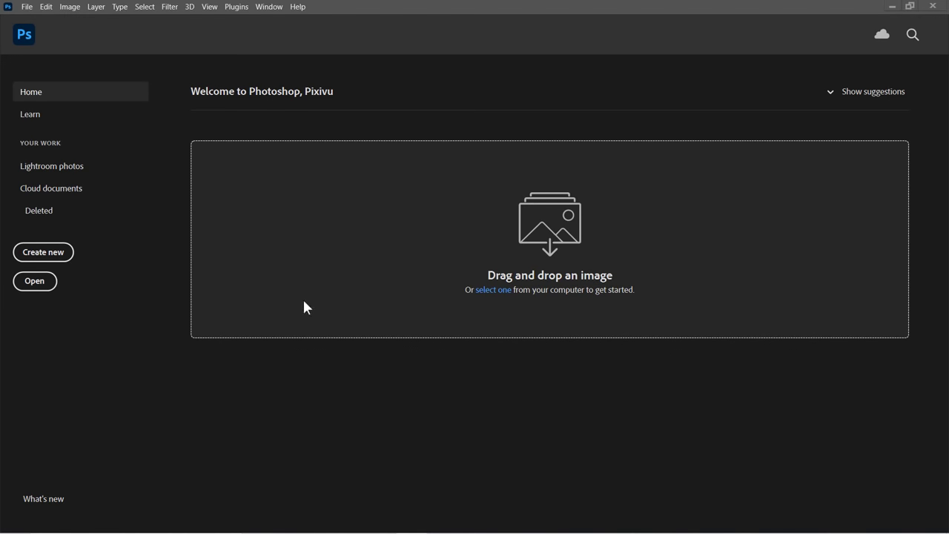
Step: Create a new 3500 x 2500 px document at 300 ppi with a white background
click(43, 252)
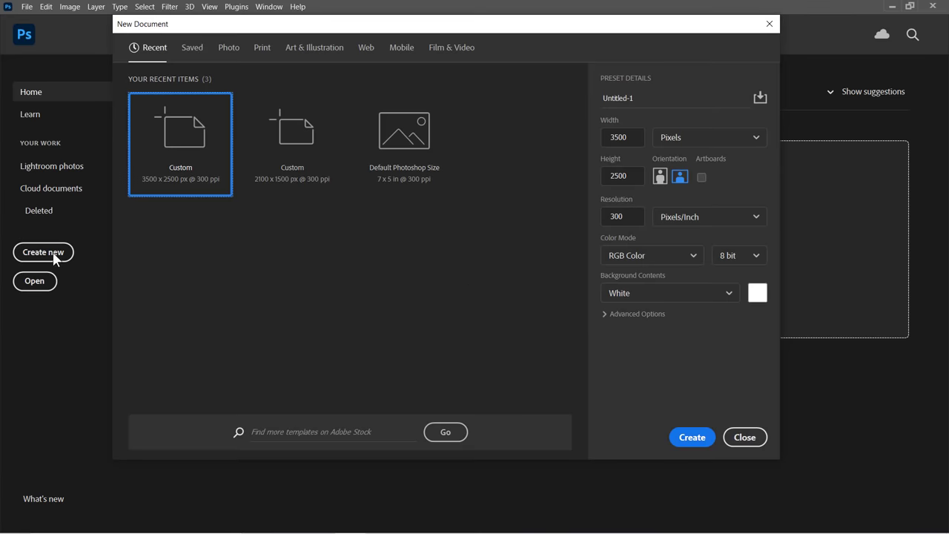
mouse_move(52, 258)
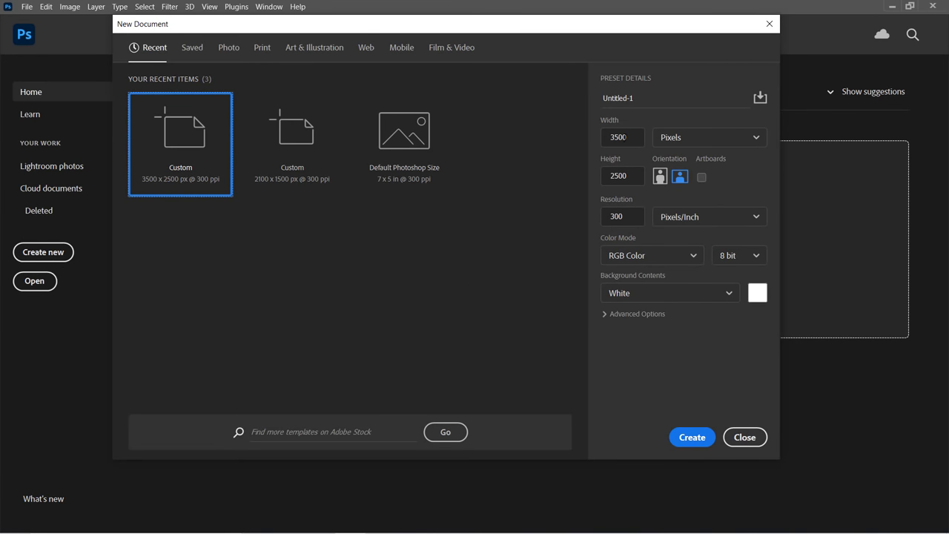
click(621, 136)
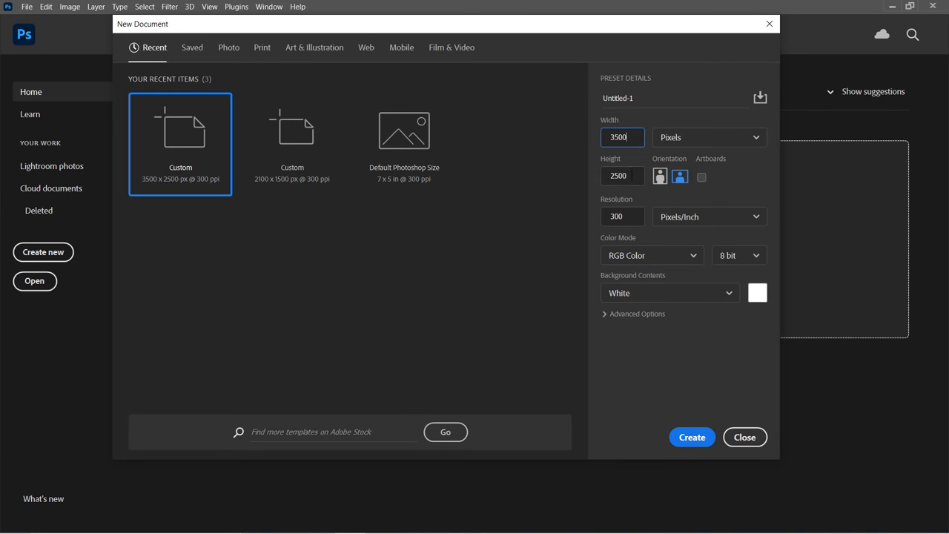
click(621, 175)
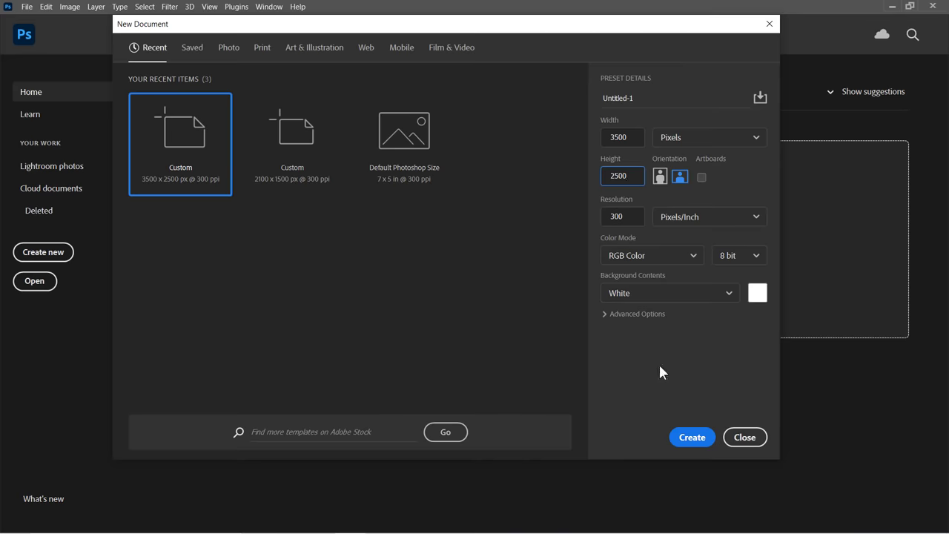
click(691, 436)
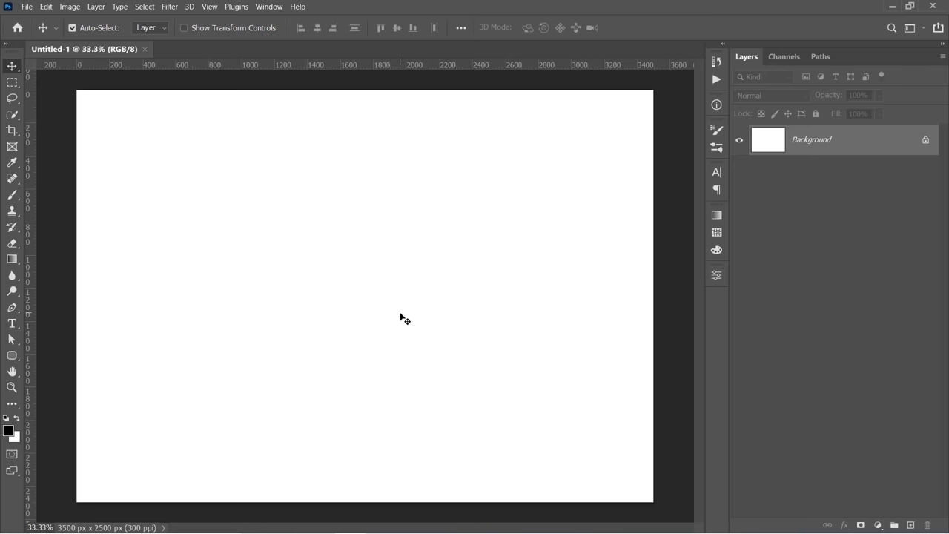
Step: Place the vintage bus photo as an embedded layer and enlarge it to fill the canvas
click(27, 6)
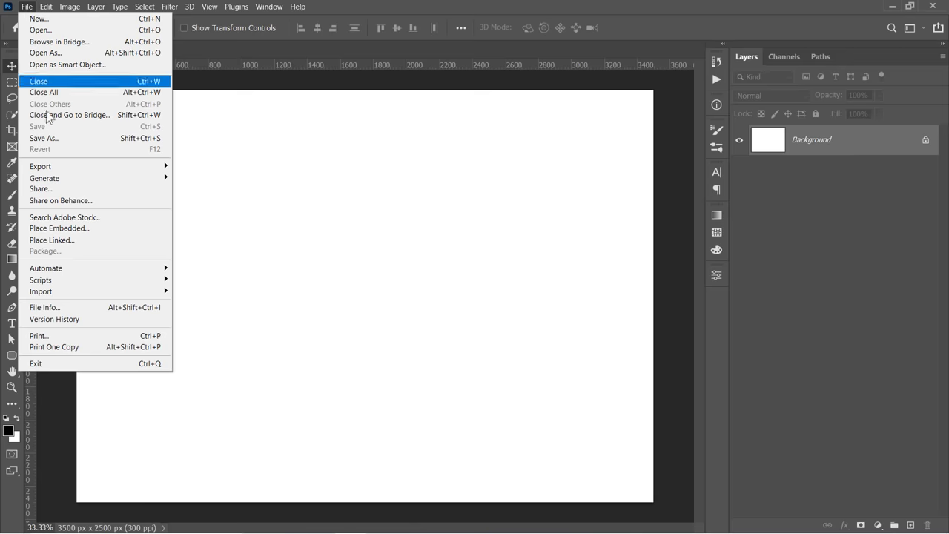
click(60, 228)
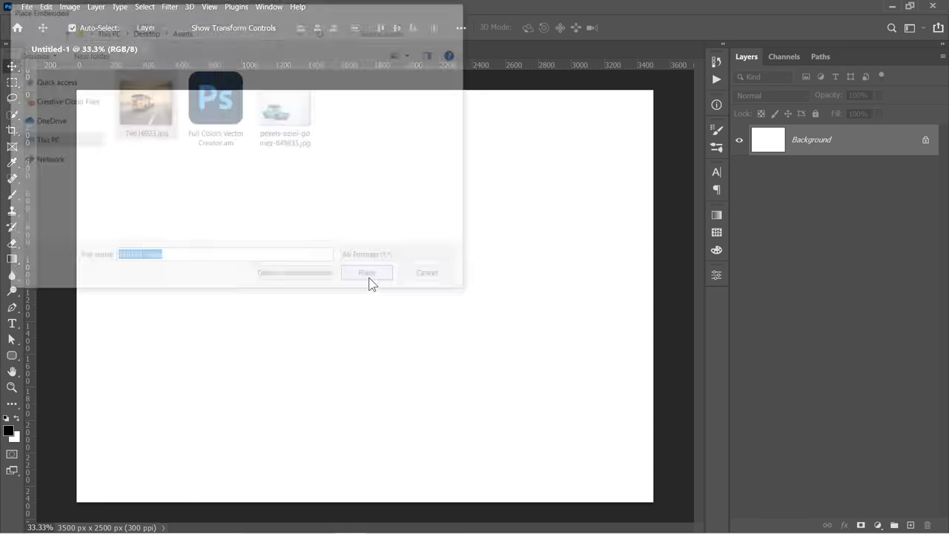
click(366, 273)
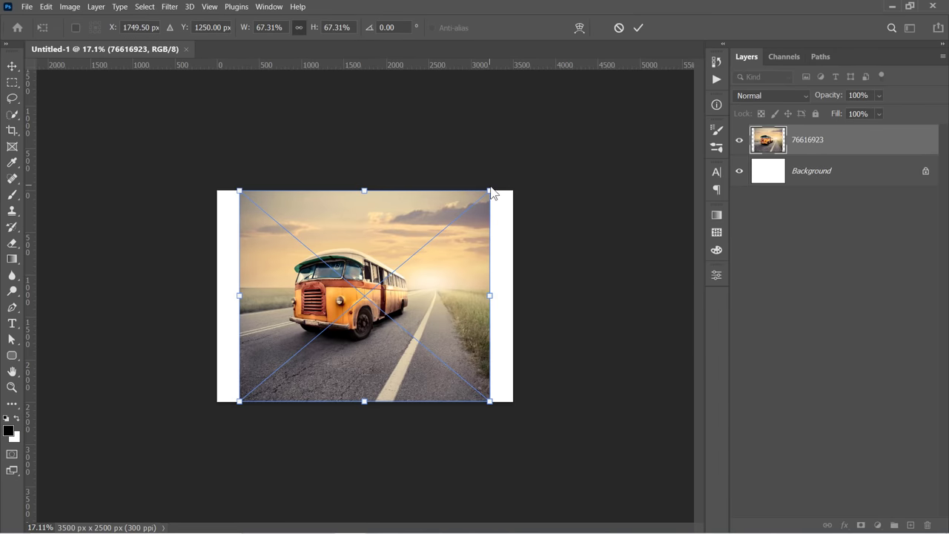
drag(489, 190, 614, 85)
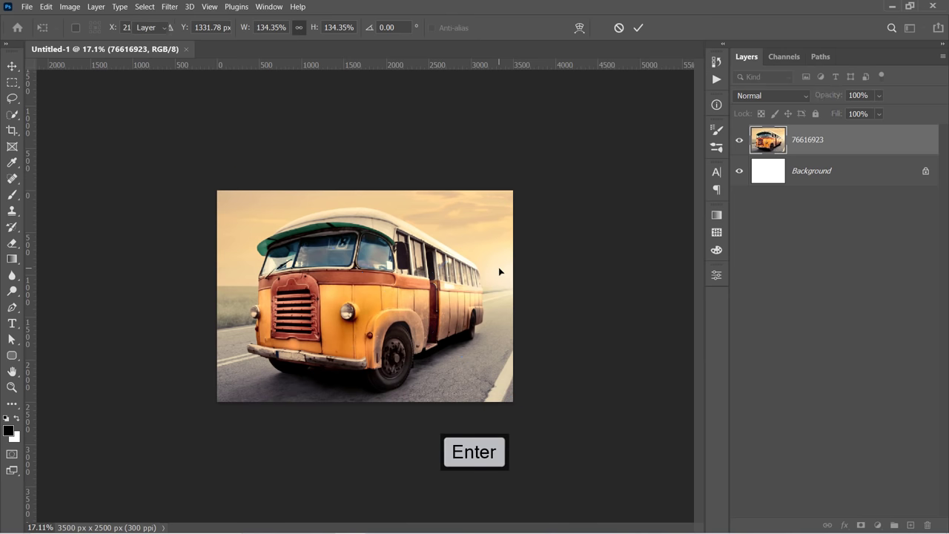
click(474, 450)
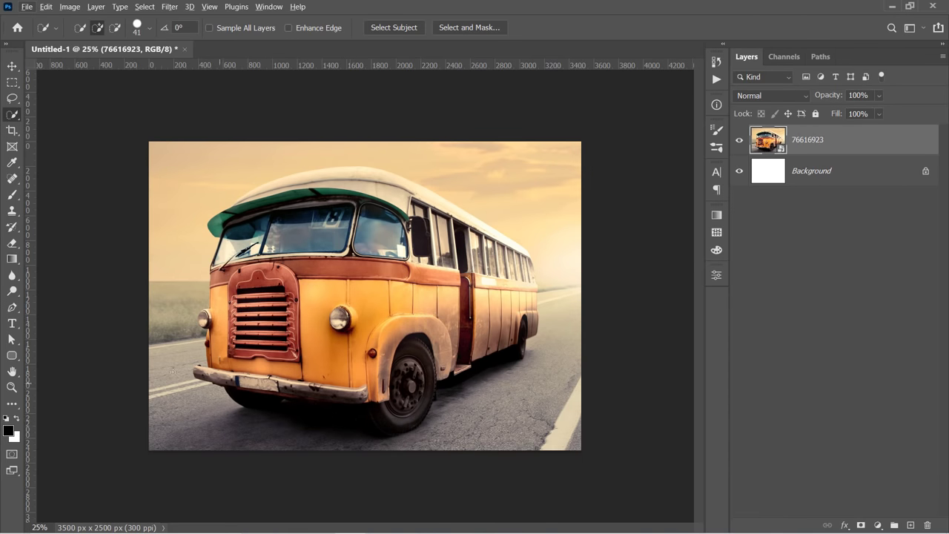
Step: Select the bus with Select Subject, mask out its surroundings, and unlock the background layer
click(12, 307)
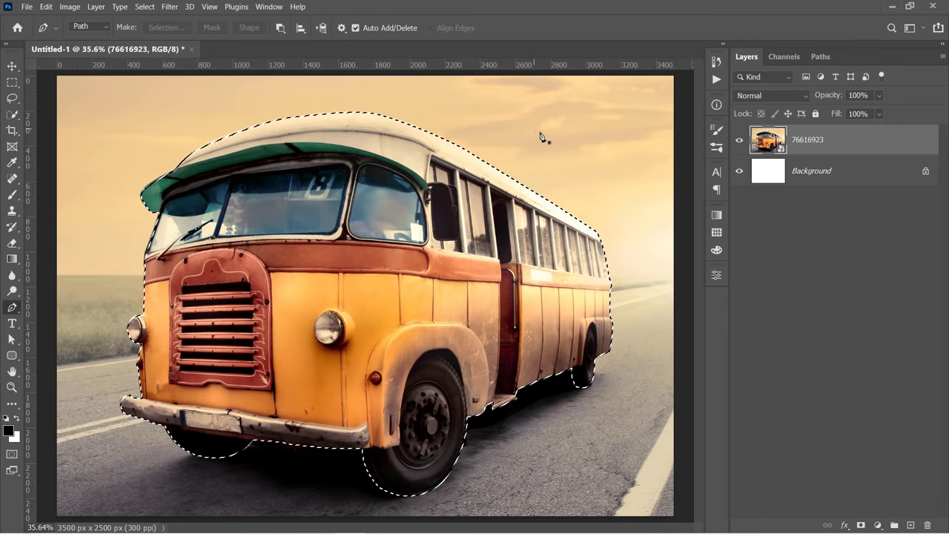
click(860, 528)
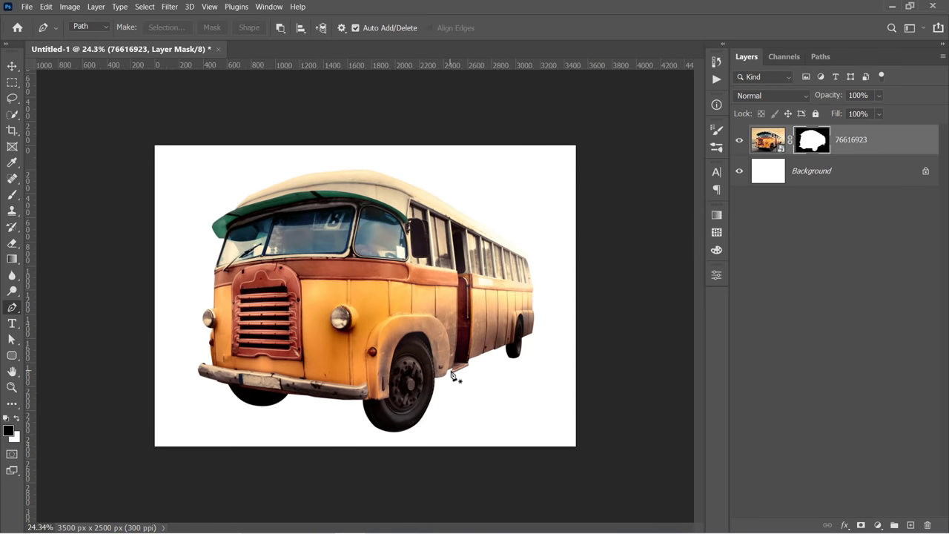
click(12, 65)
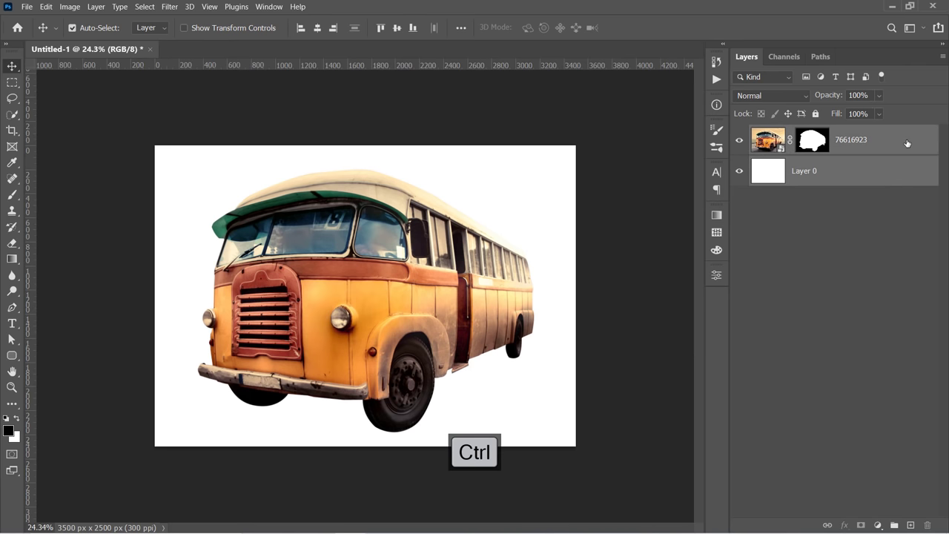
Step: Convert both layers to one smart object, delete the white layer inside it, and save
right_click(851, 139)
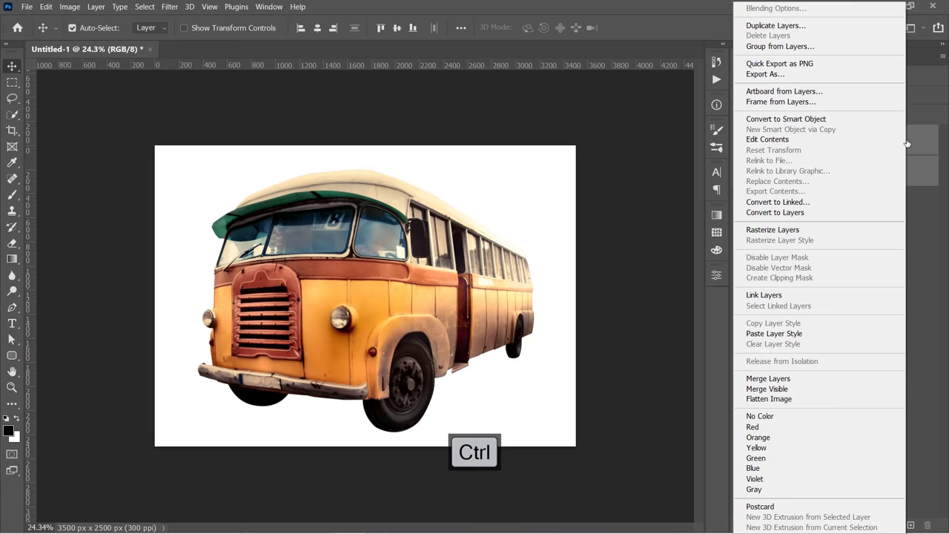
click(786, 119)
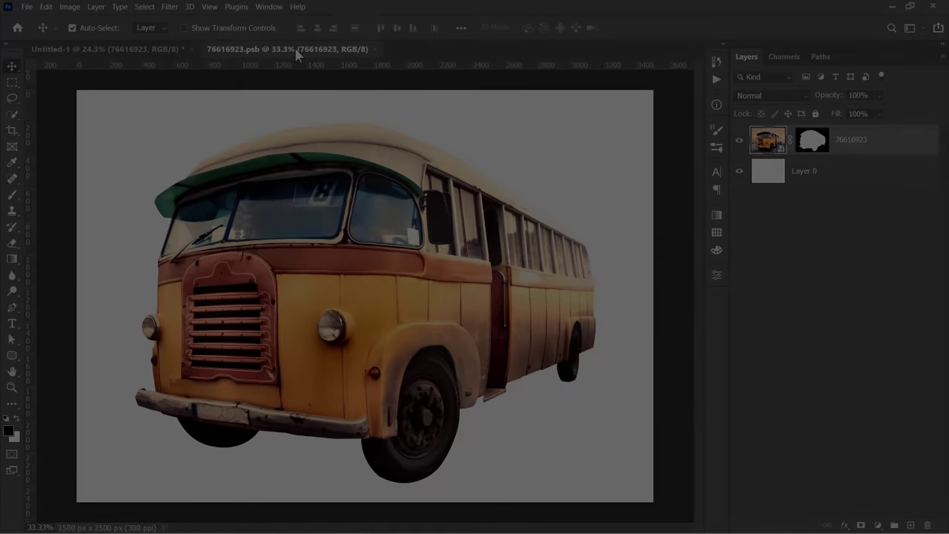
click(768, 170)
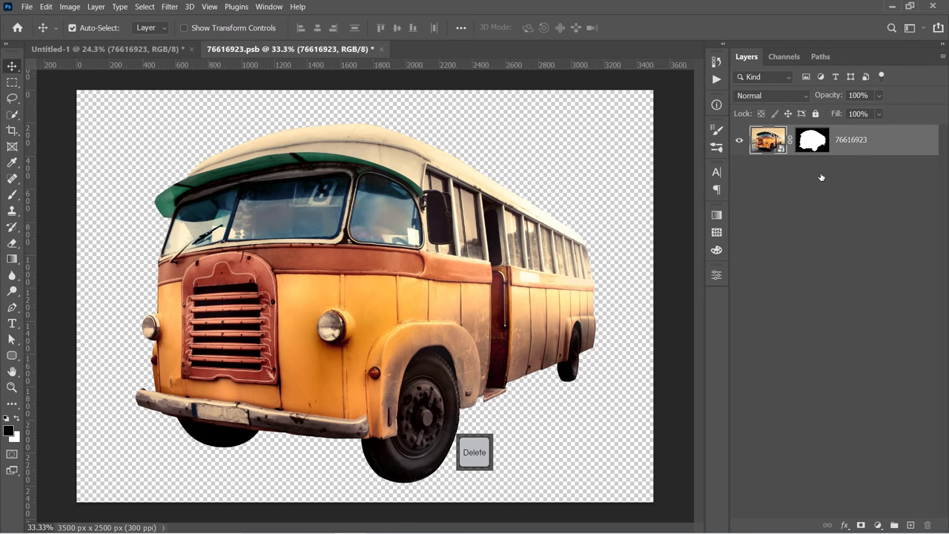
key(ctrl+s)
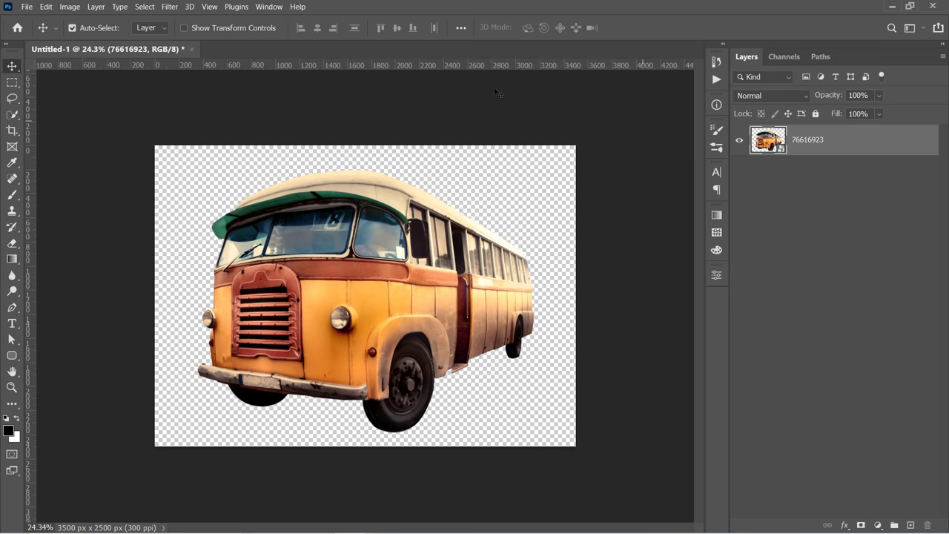
Step: Apply an Unsharp Mask smart filter with amount 150, radius 1.5, threshold 0
click(169, 6)
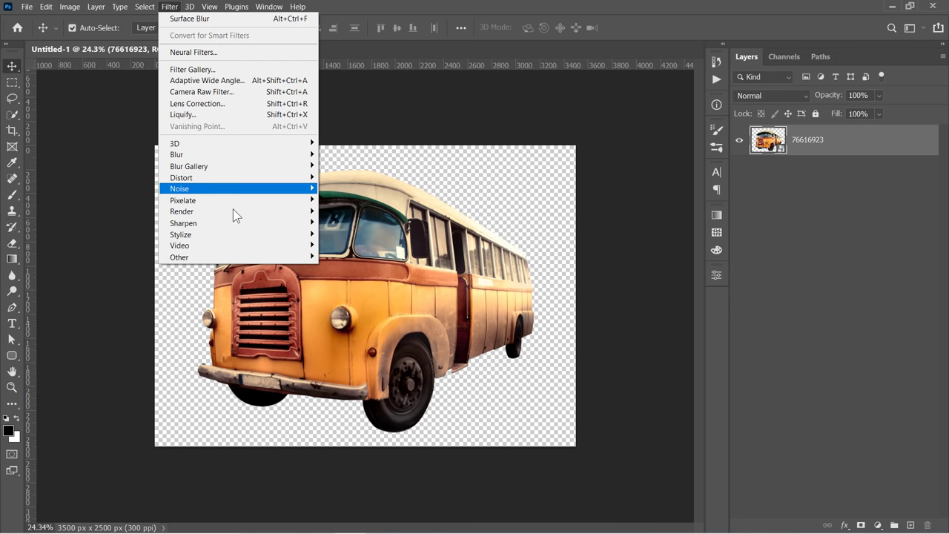
click(184, 222)
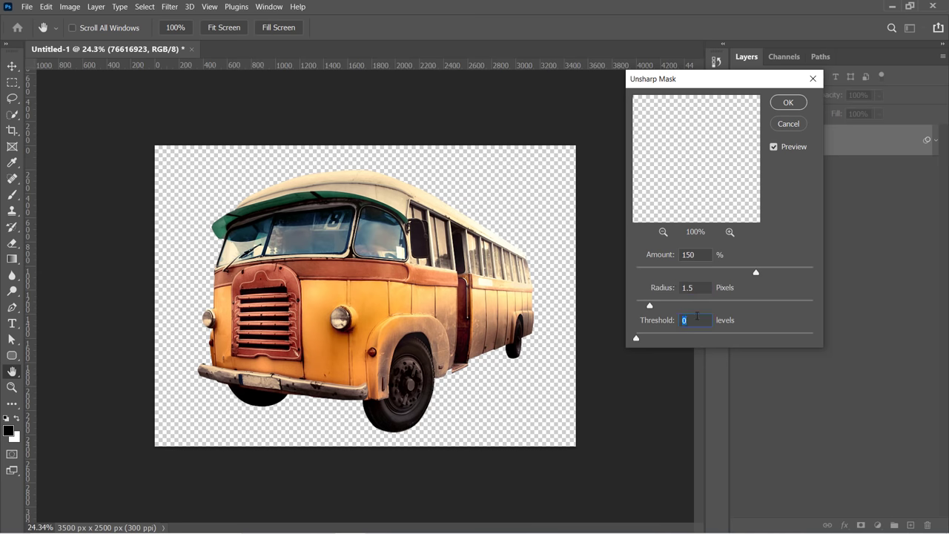
click(787, 102)
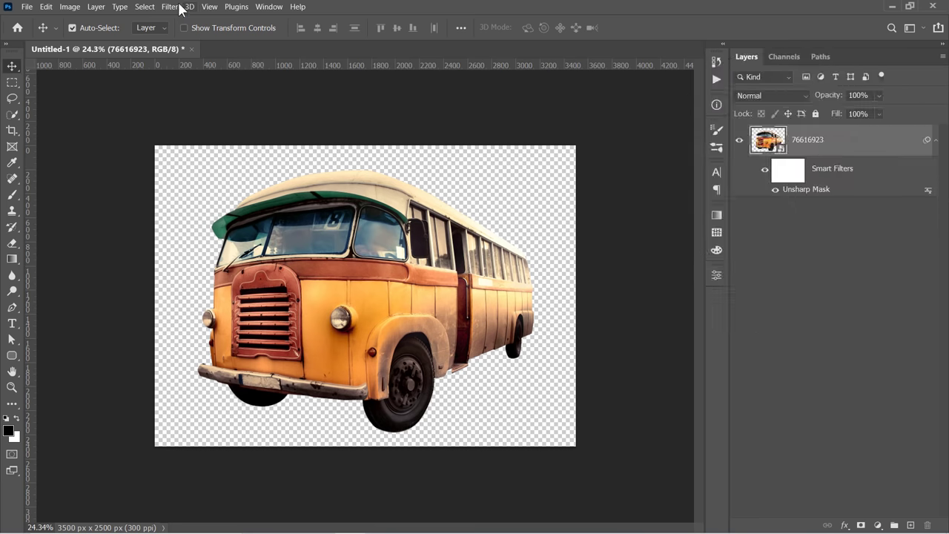
Step: Apply the Diffuse filter in Anisotropic mode twice in a row
click(169, 6)
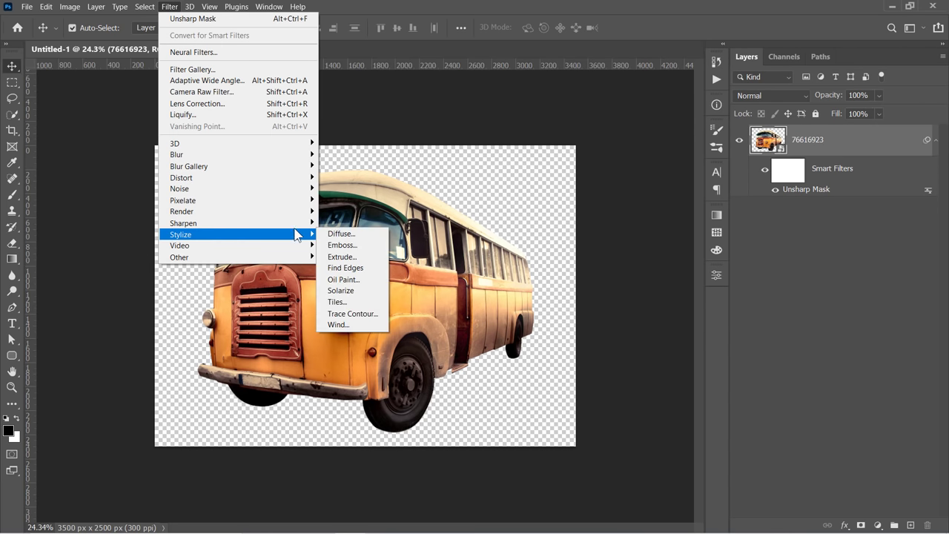
click(341, 235)
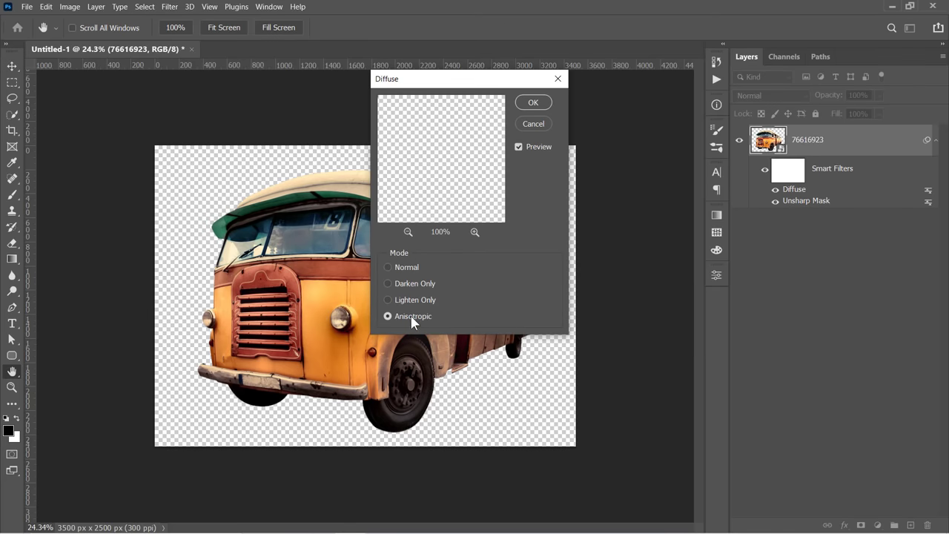
click(533, 101)
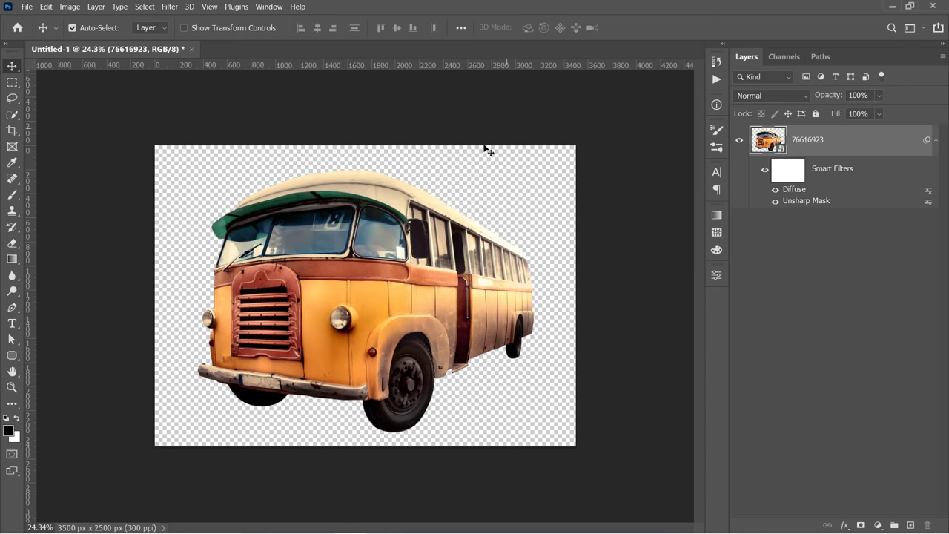
click(169, 6)
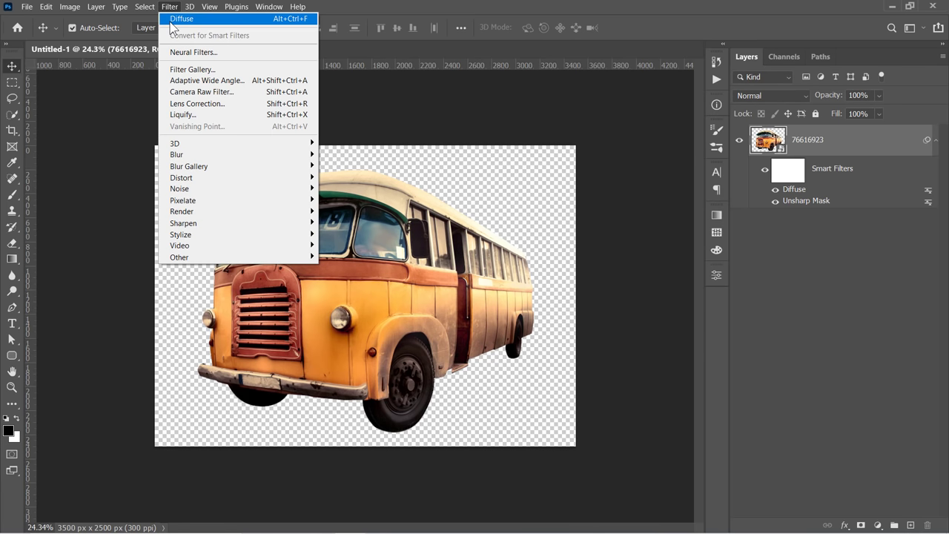
click(181, 18)
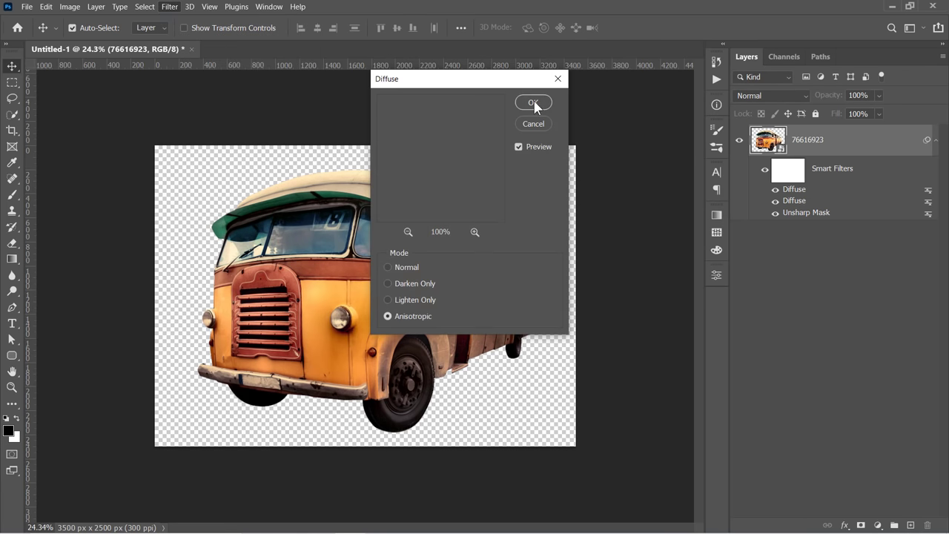
click(533, 102)
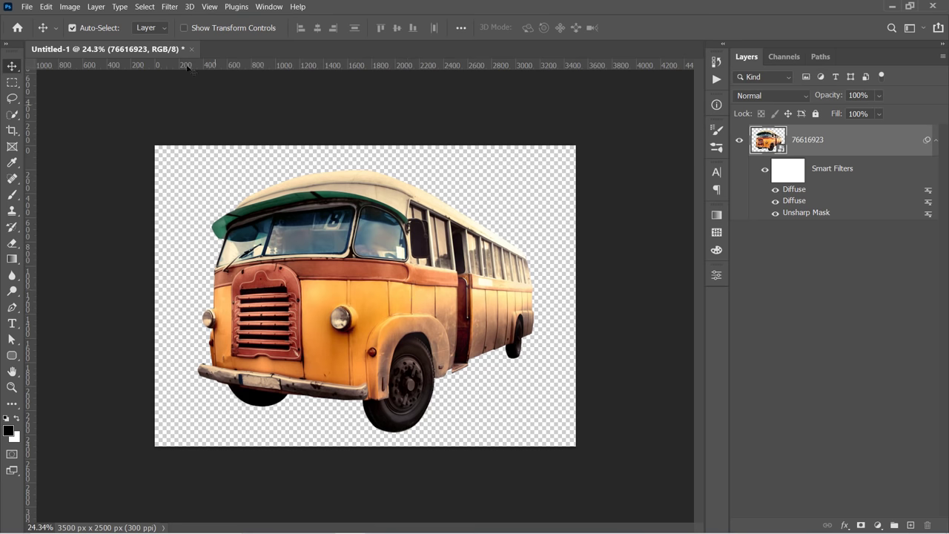
Step: Apply Oil Paint with stylization 3.5, cleanliness 2, scale 0.1, bristle detail 0
click(169, 6)
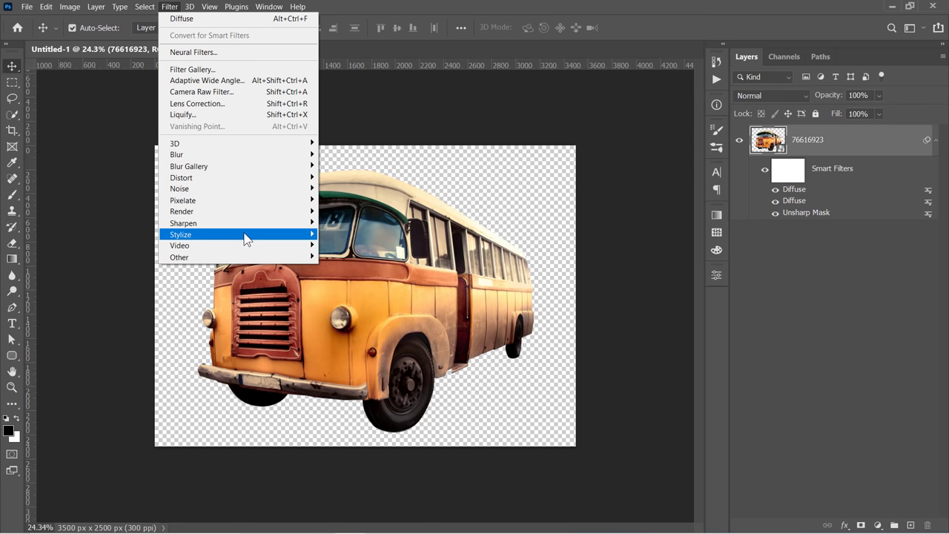
mouse_move(181, 234)
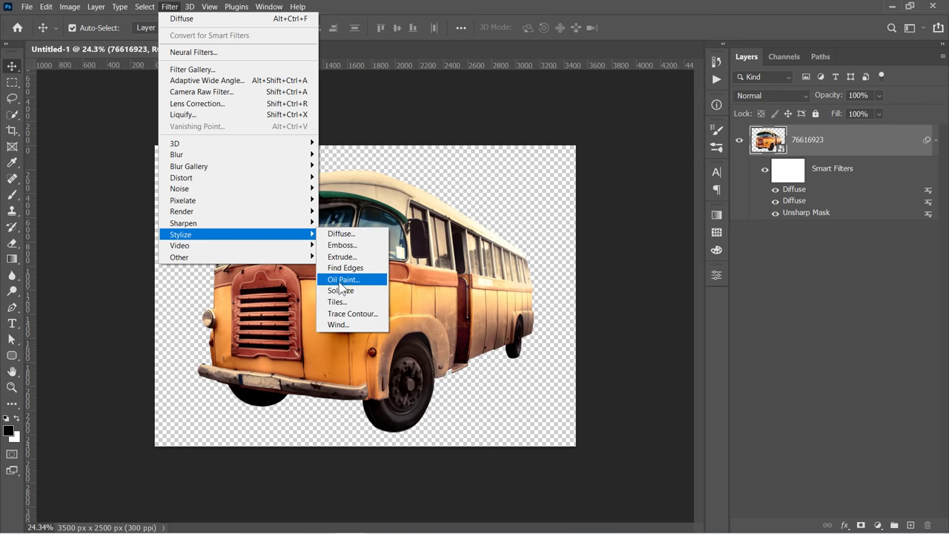
click(342, 279)
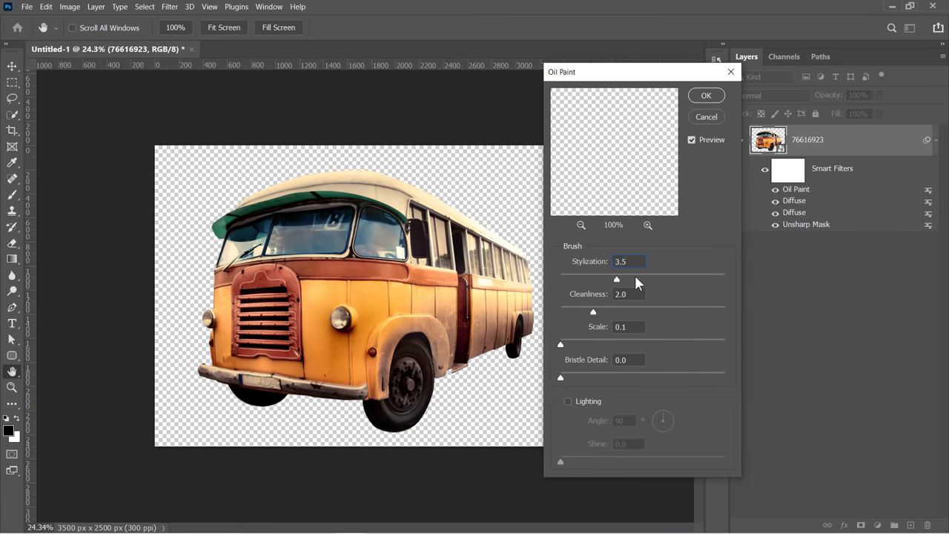
triple_click(629, 293)
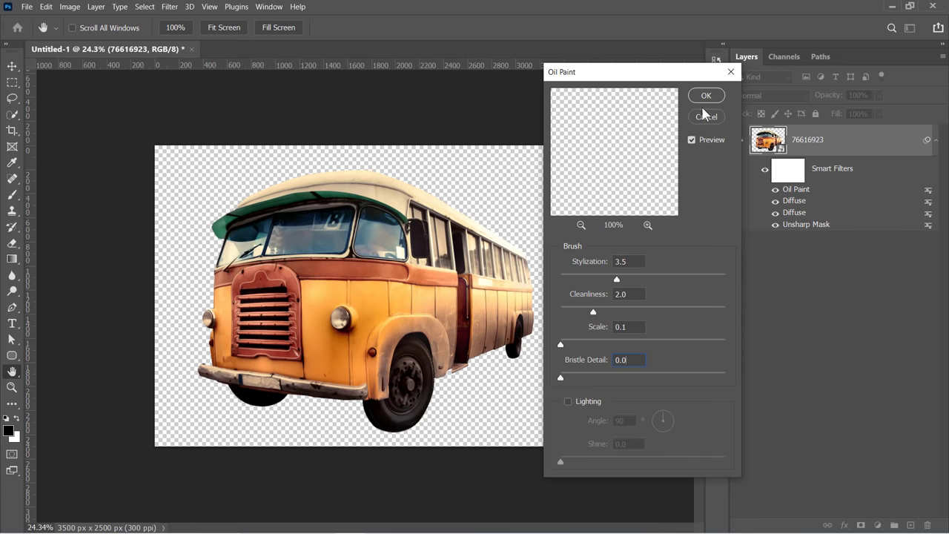
click(706, 95)
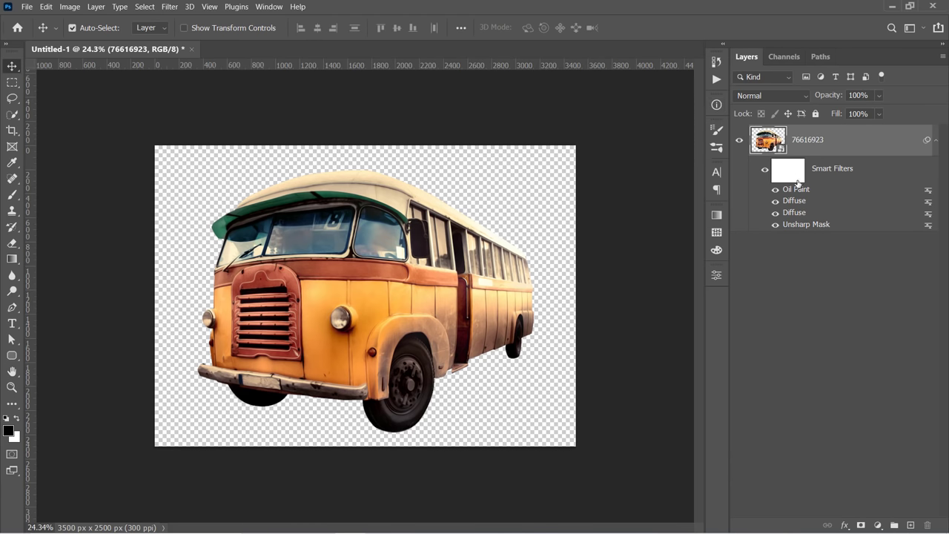
click(795, 190)
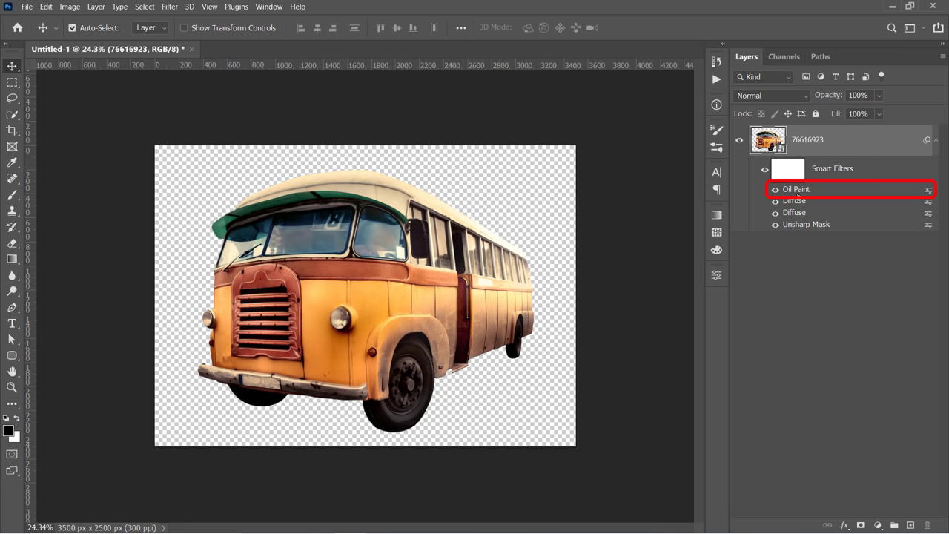
mouse_move(795, 190)
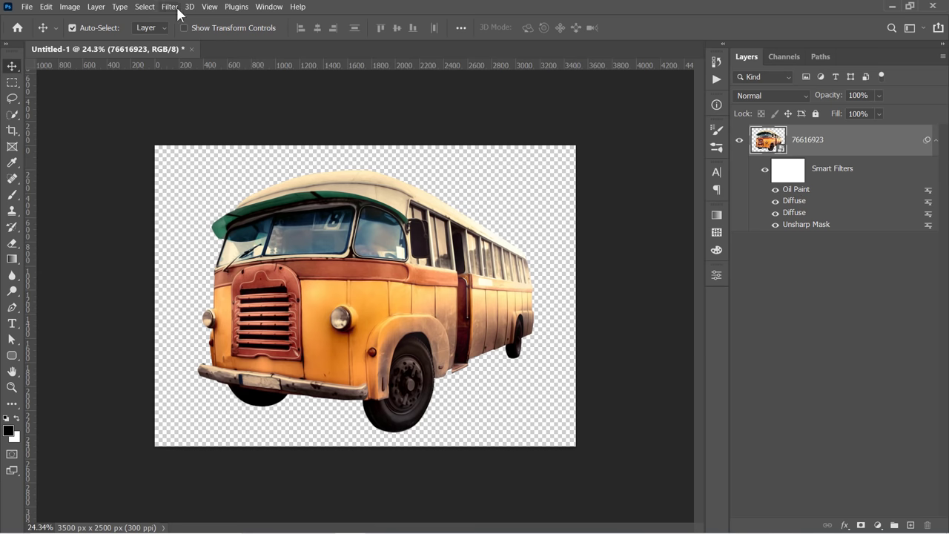
Step: Apply Smart Blur with radius 50, threshold 15, medium quality, normal mode
click(169, 6)
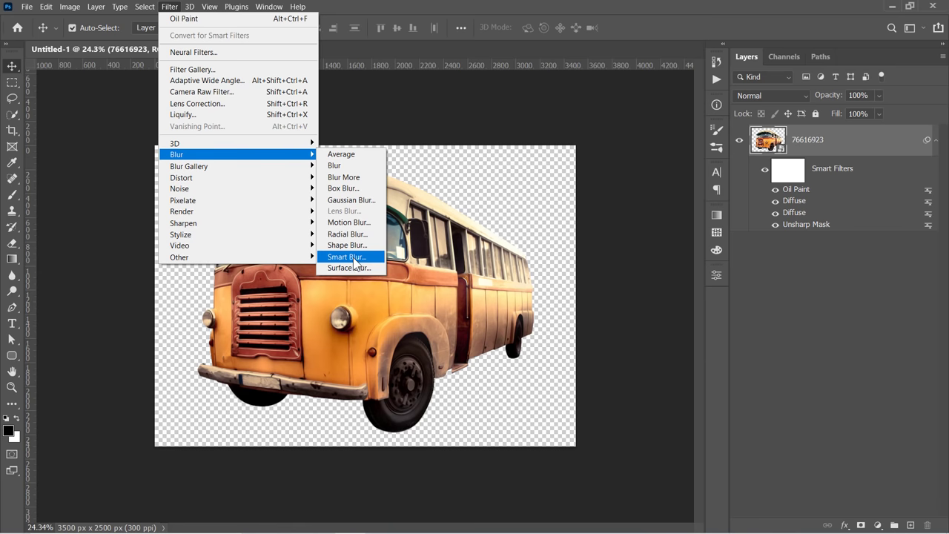
click(344, 257)
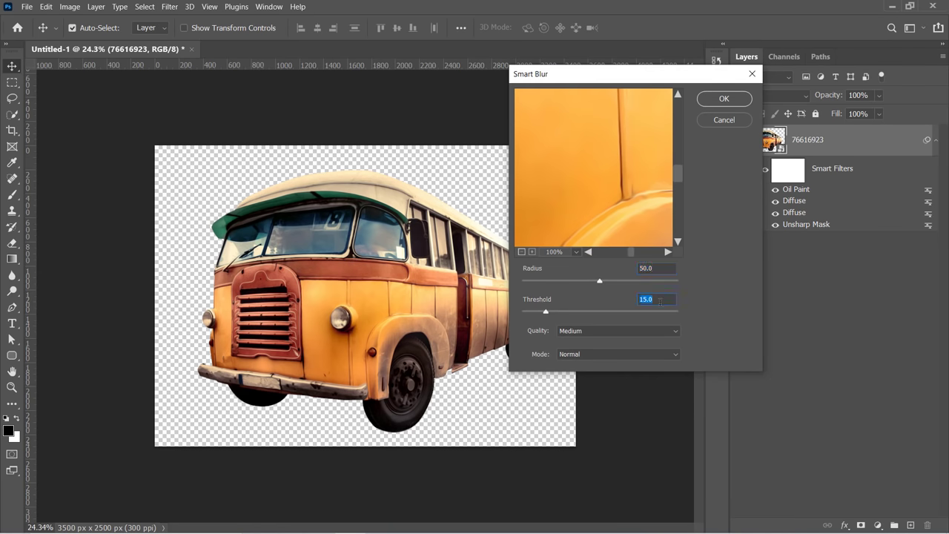
click(723, 98)
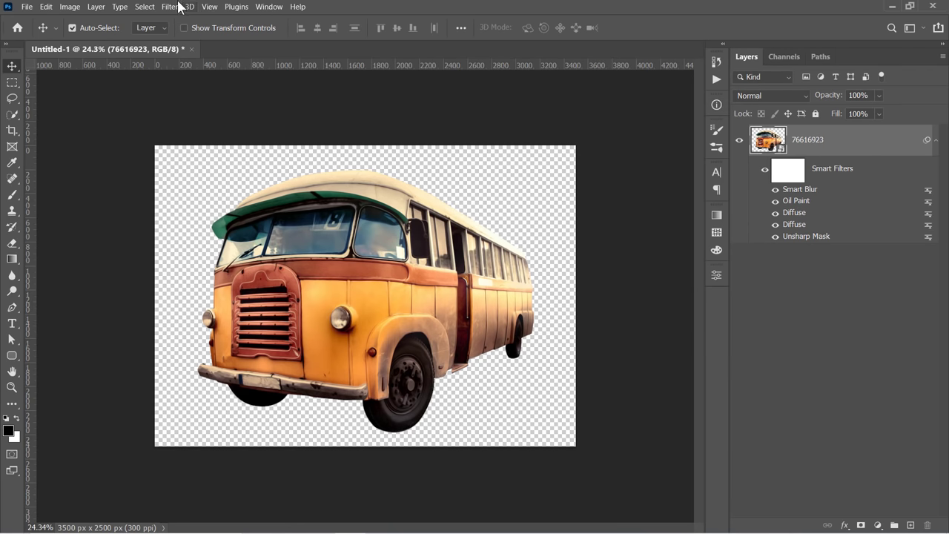
Step: Apply Surface Blur with a 15 px radius and 10-level threshold
click(169, 6)
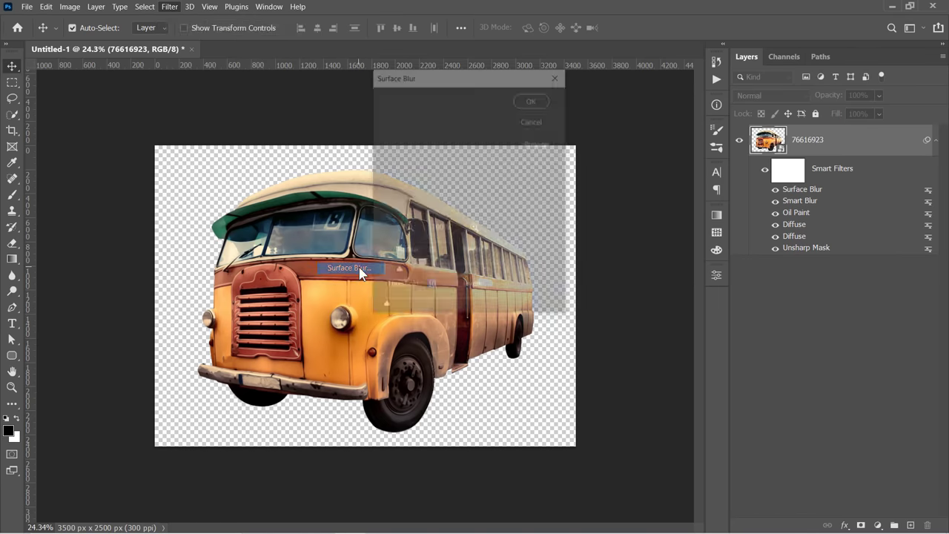
click(349, 267)
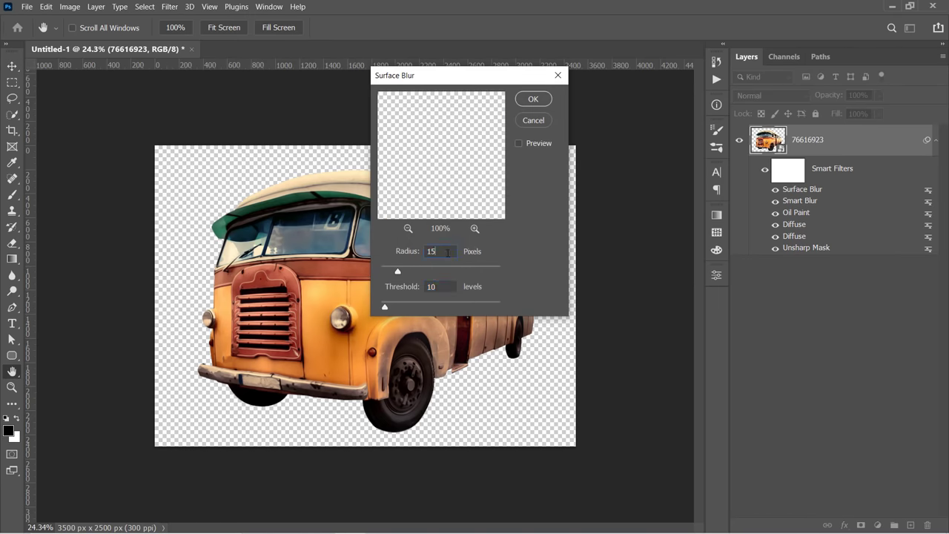
click(442, 287)
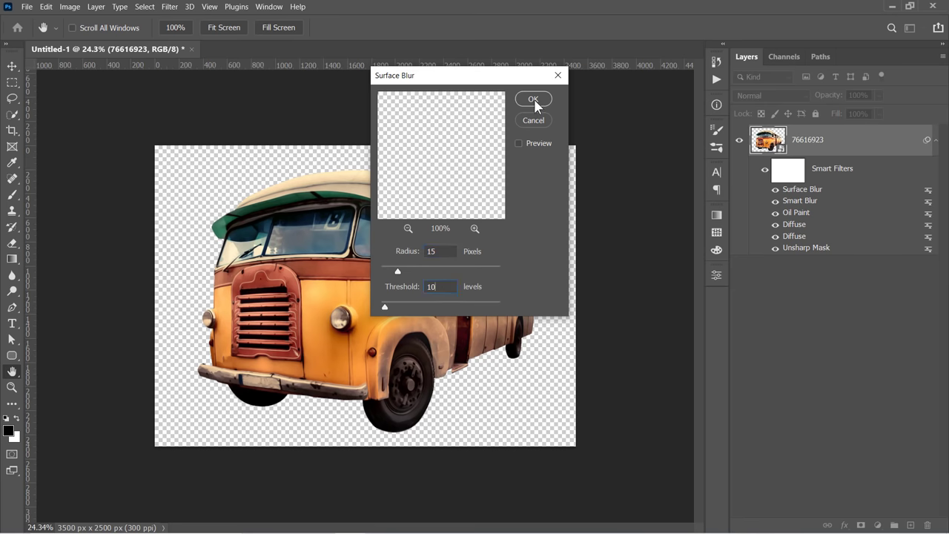
click(534, 100)
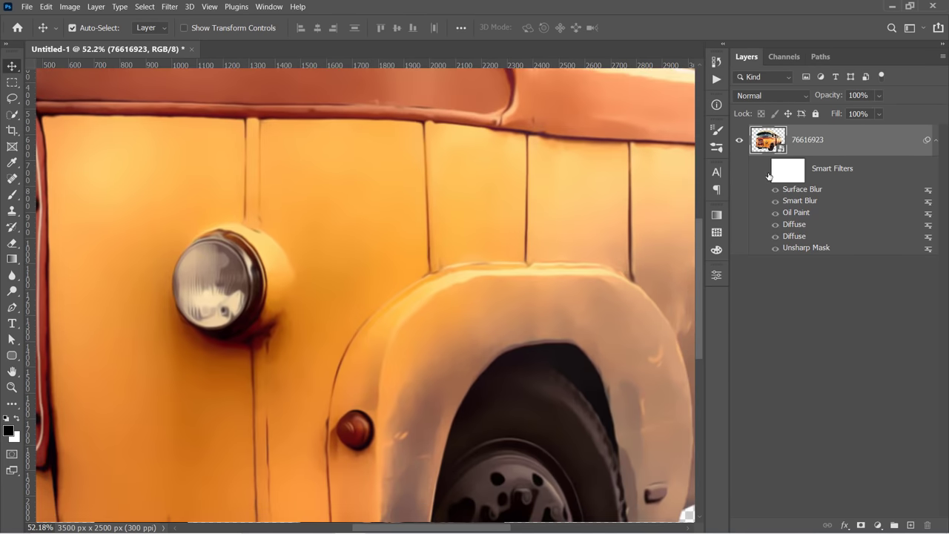
Step: Apply a second Unsharp Mask with amount 250%, radius 5 px, threshold 0
click(768, 169)
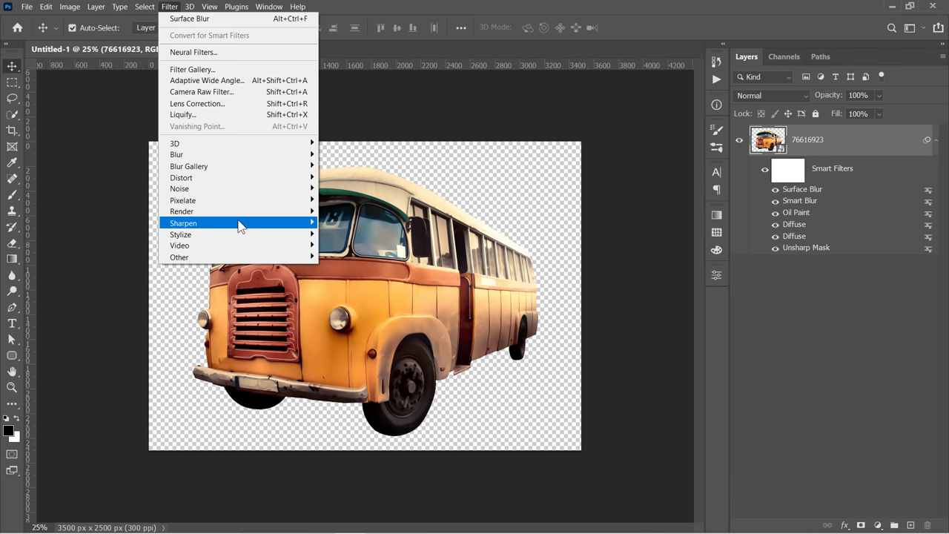
click(184, 222)
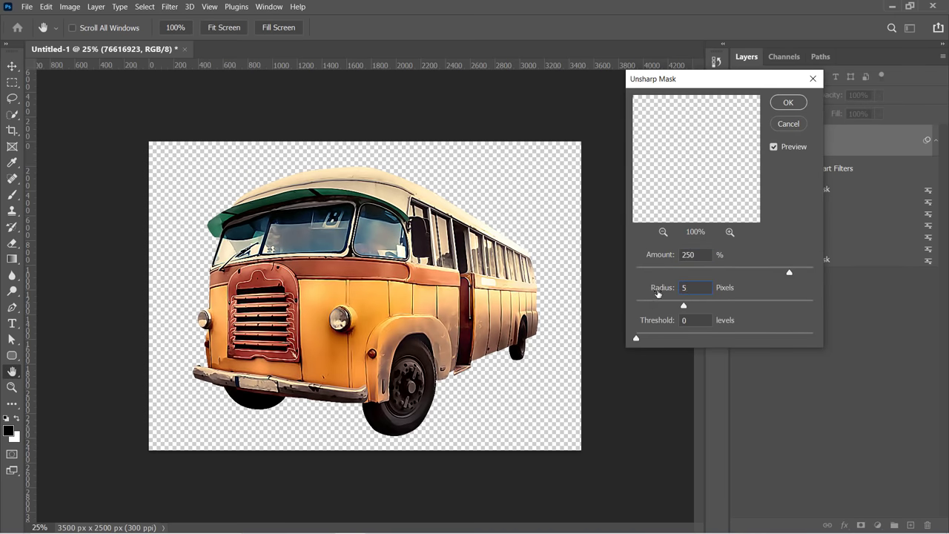
click(788, 101)
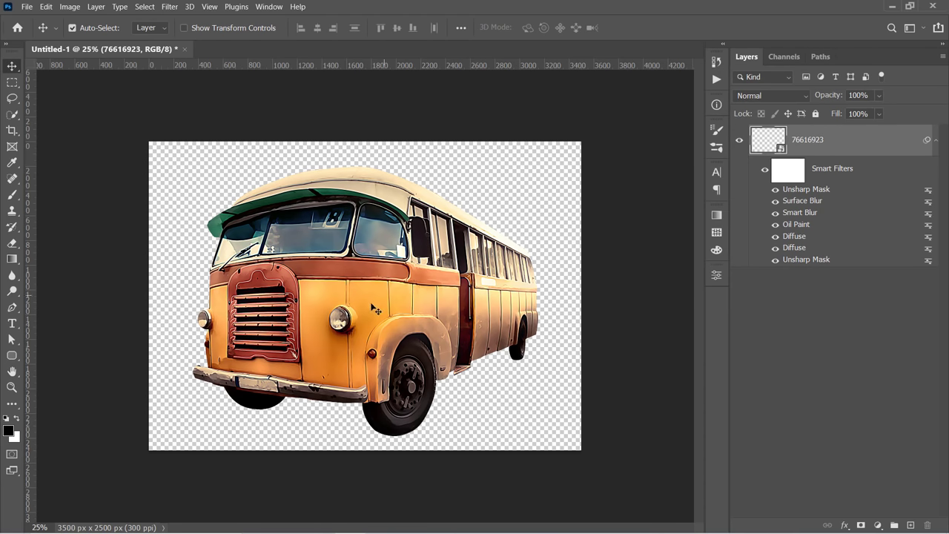
click(169, 6)
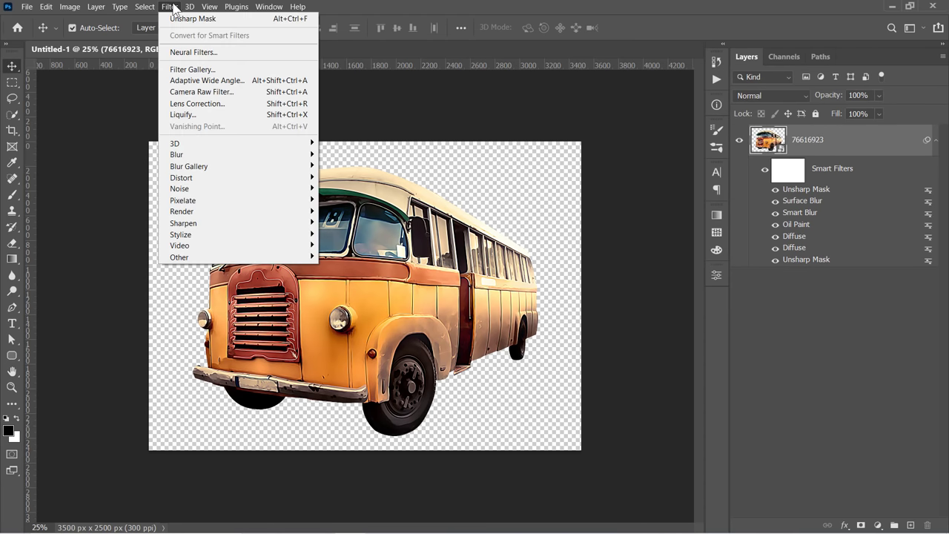
Step: Apply the Filter Gallery Cutout effect (Levels 8, Simplicity 4, Fidelity 1) to the bus
click(169, 6)
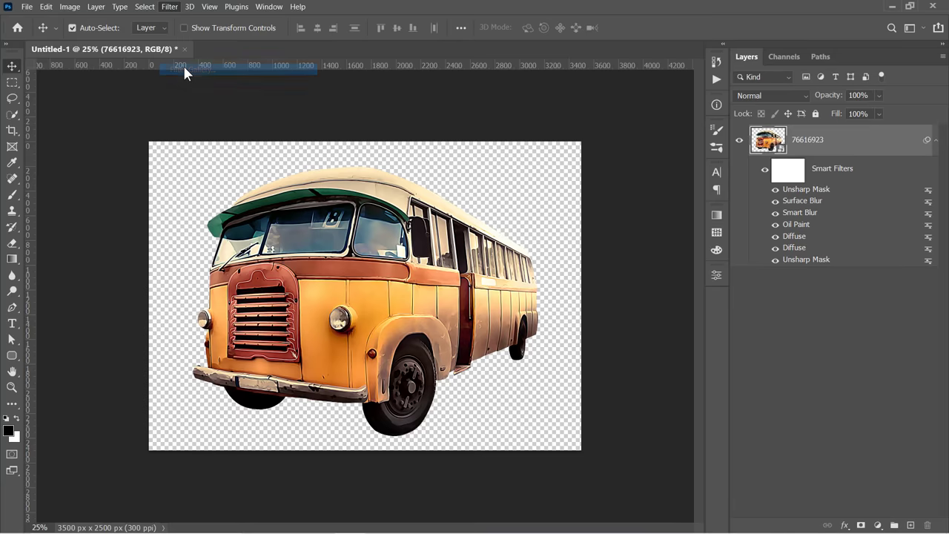
click(169, 6)
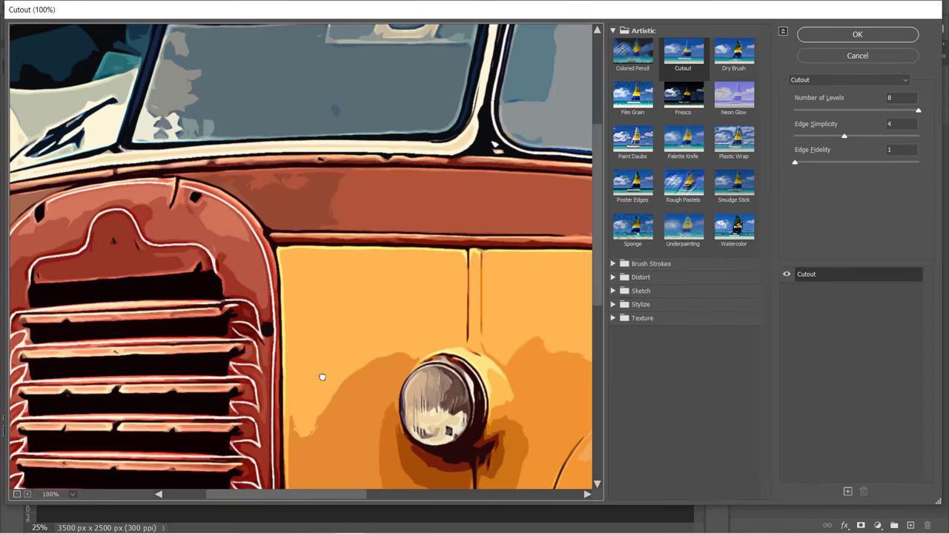
click(27, 494)
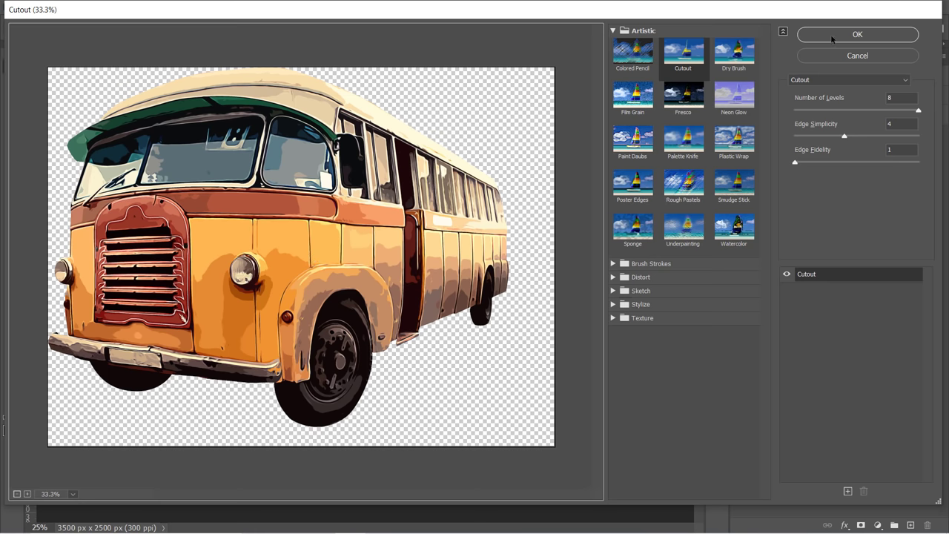
click(857, 35)
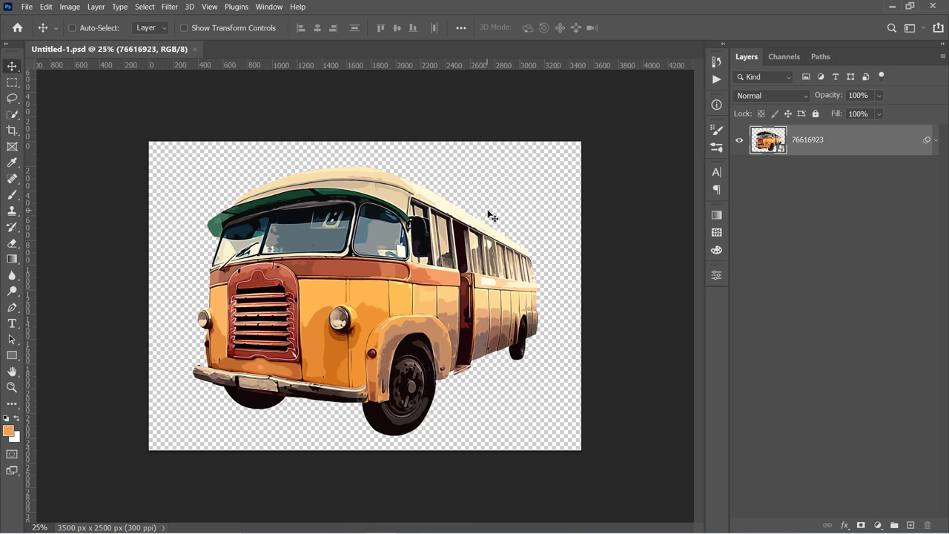
Step: Load the Full Colors Vector-Creator.atn set into the Actions panel
click(268, 6)
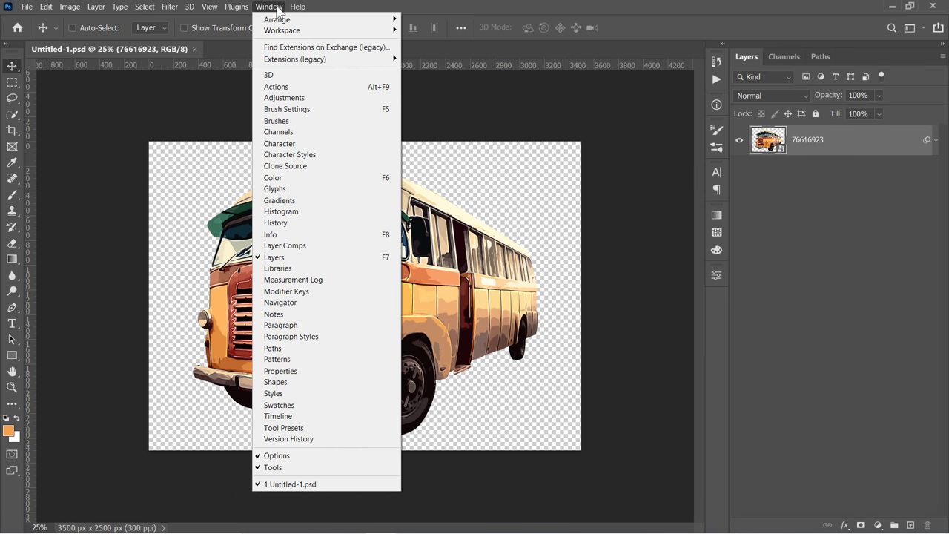
click(276, 86)
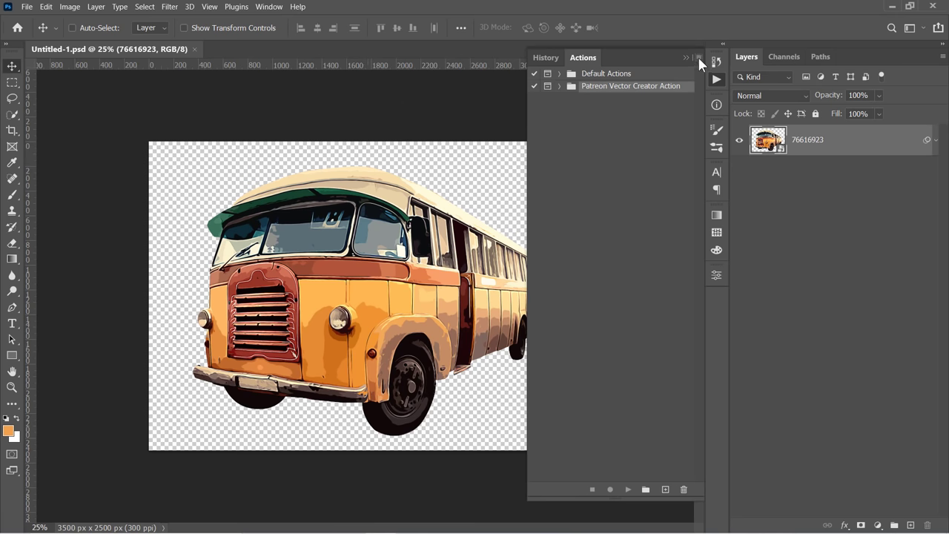
click(696, 58)
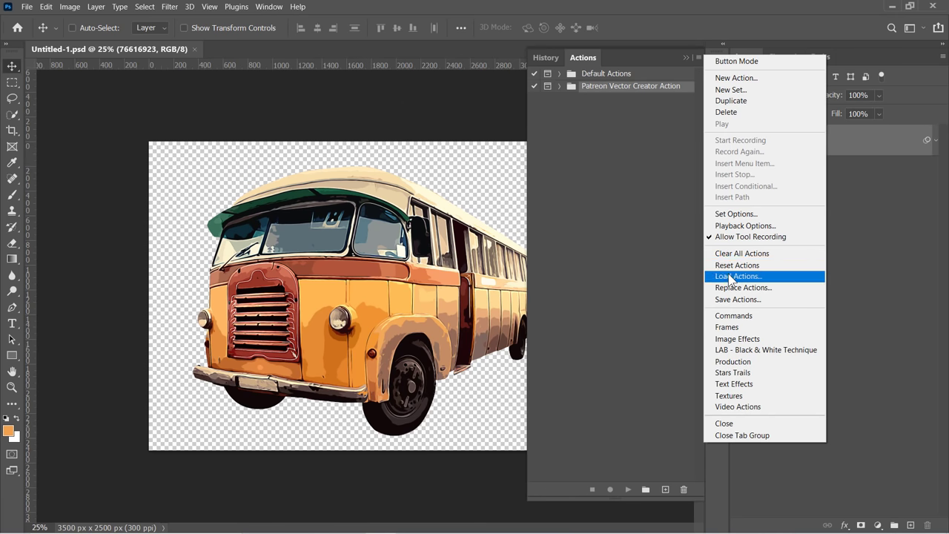
click(736, 276)
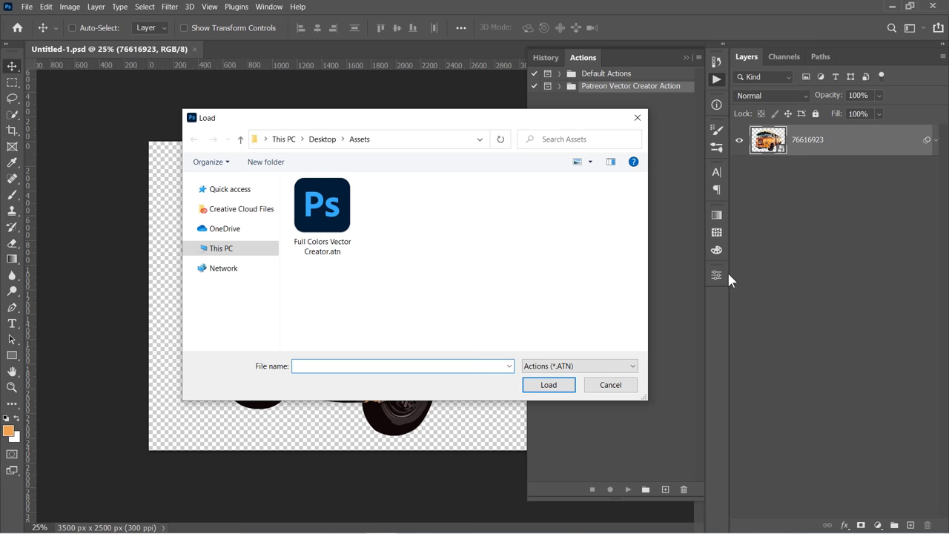
click(322, 205)
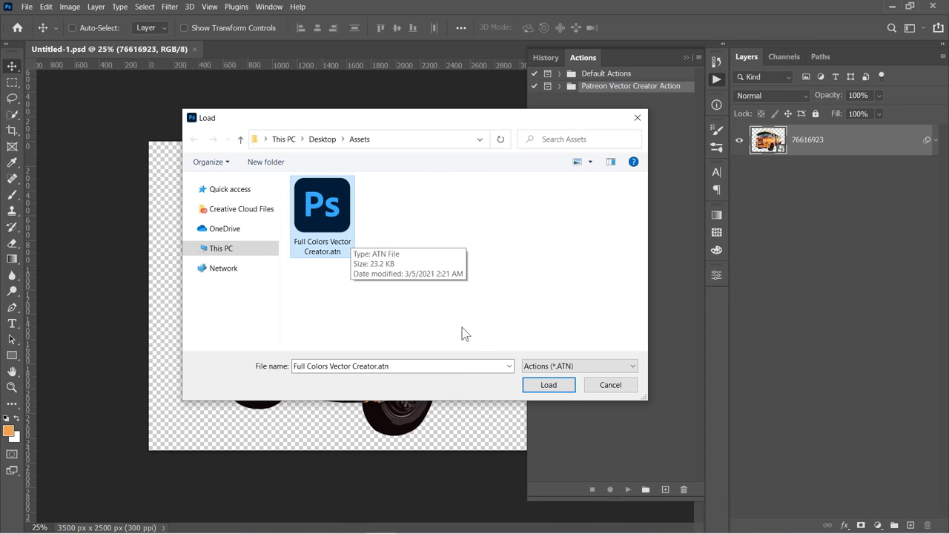
Step: Expand the Full Colors Vector Creator set to list its Vectorize 8/16/32 Colors actions
click(549, 384)
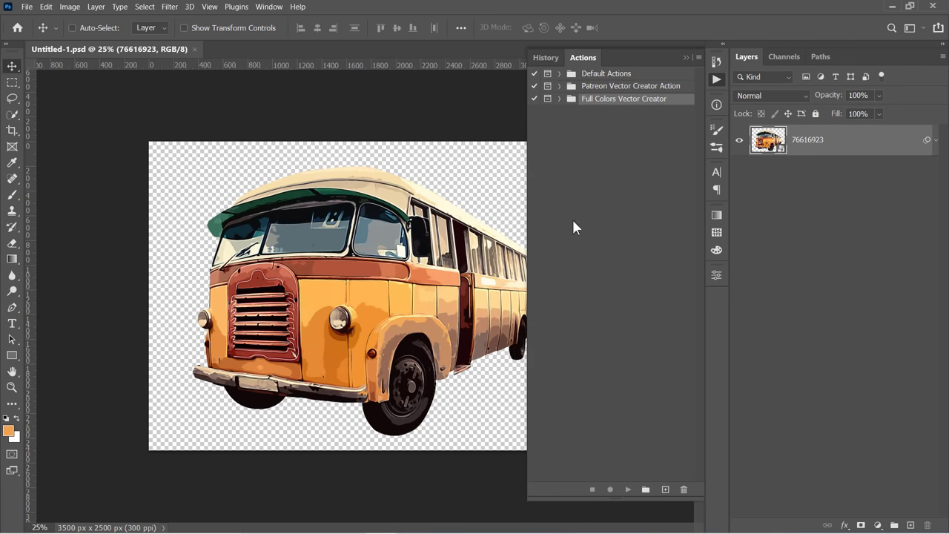
click(560, 98)
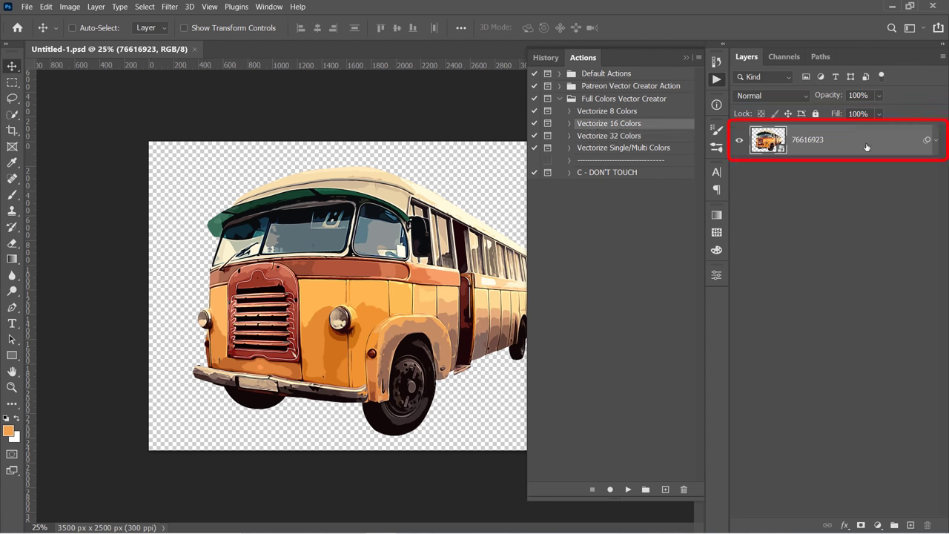
Step: Play Vectorize 16 Colors on the bus, sampling and accepting each Color Range it prompts
click(607, 123)
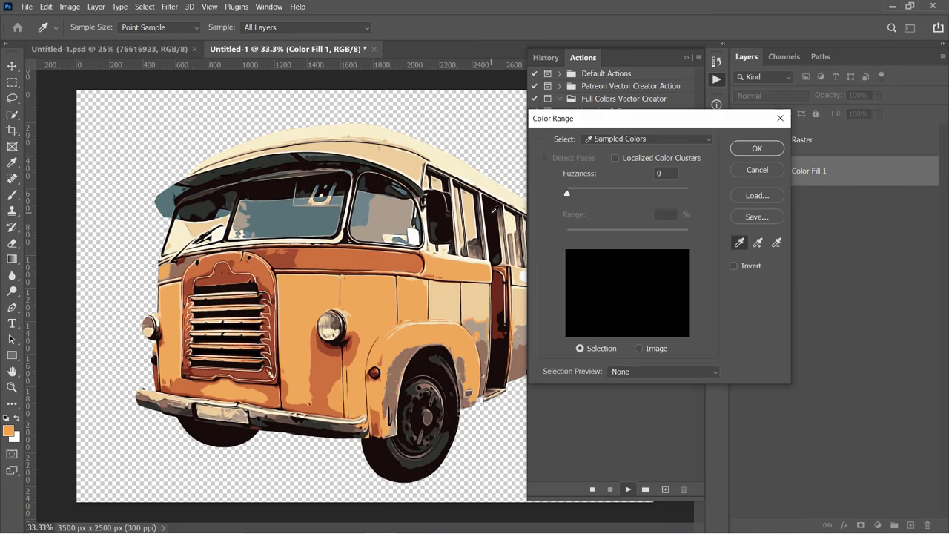
click(373, 304)
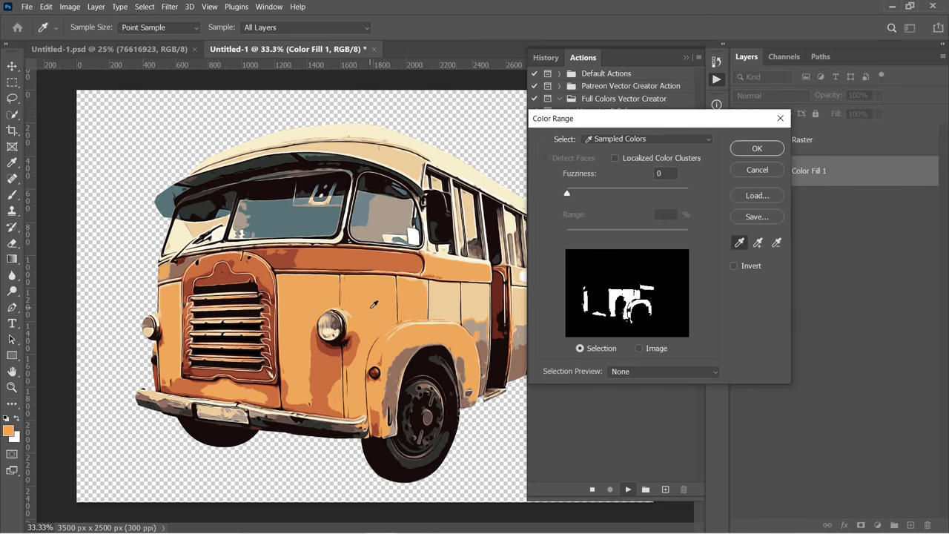
click(757, 149)
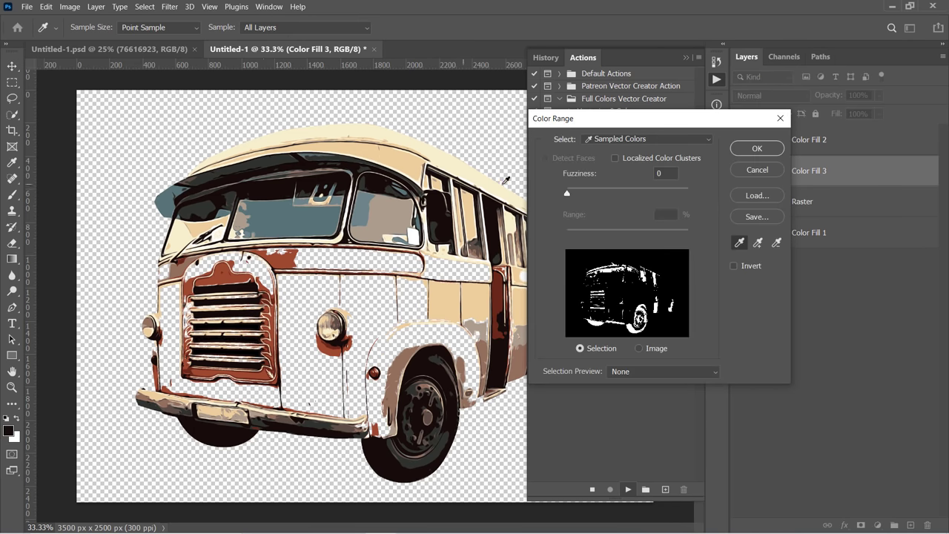
click(756, 148)
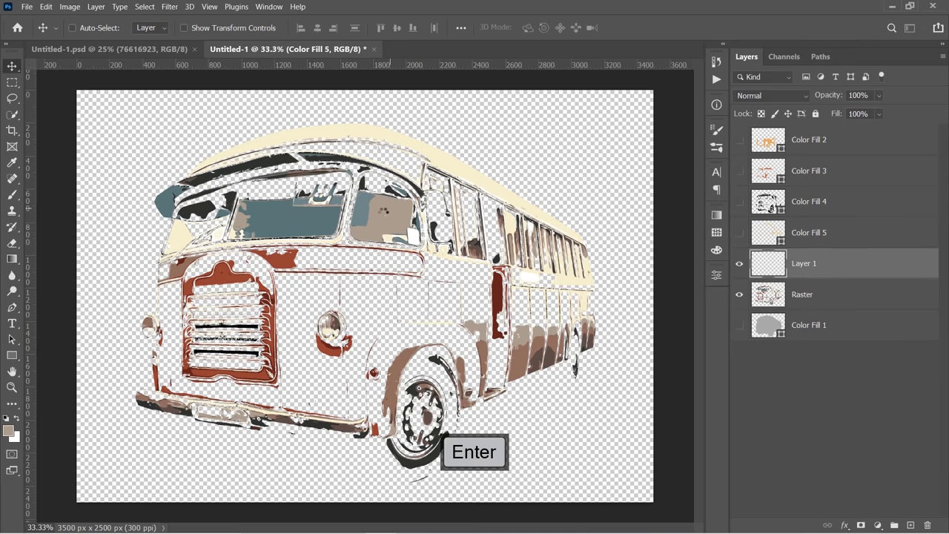
click(145, 6)
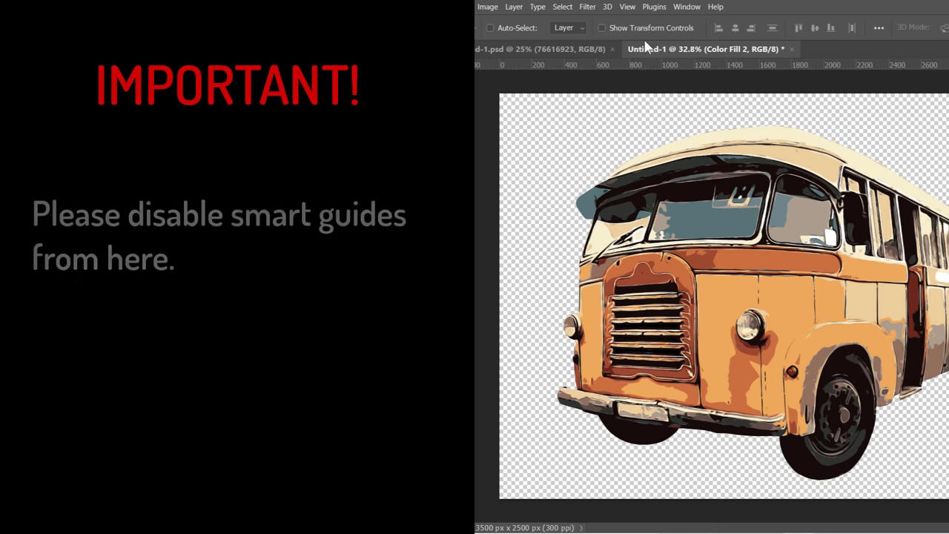
Step: Turn off Smart Guides under View > Show and accept the Solid Color fill for the layer
click(627, 6)
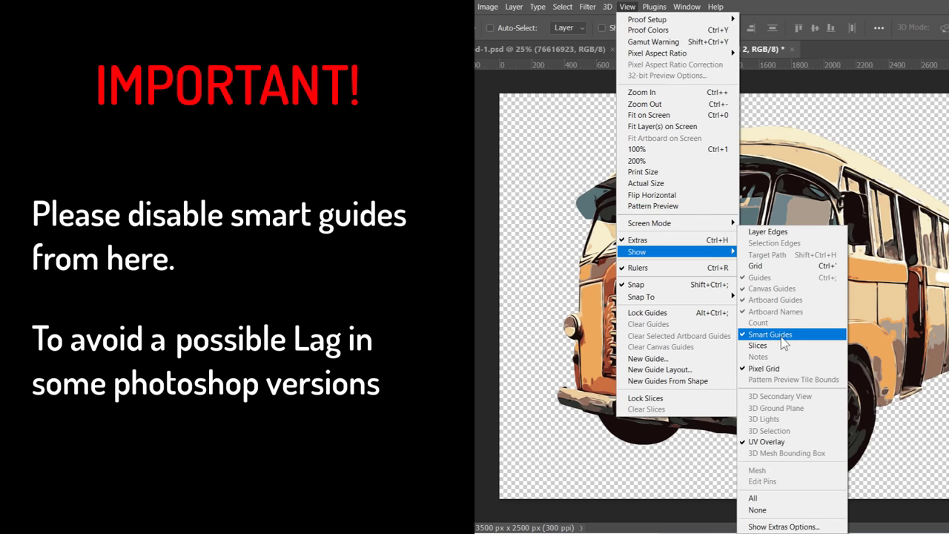
click(771, 335)
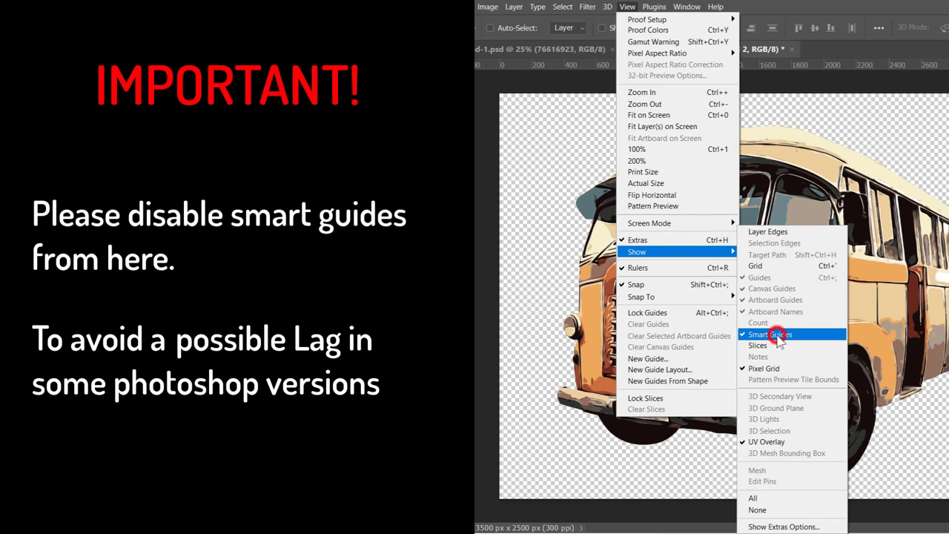
click(769, 335)
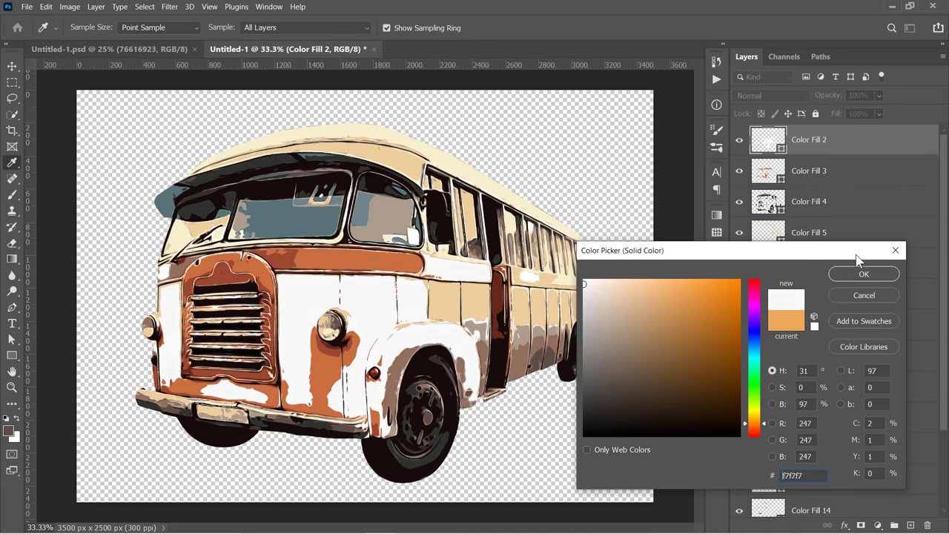
click(863, 272)
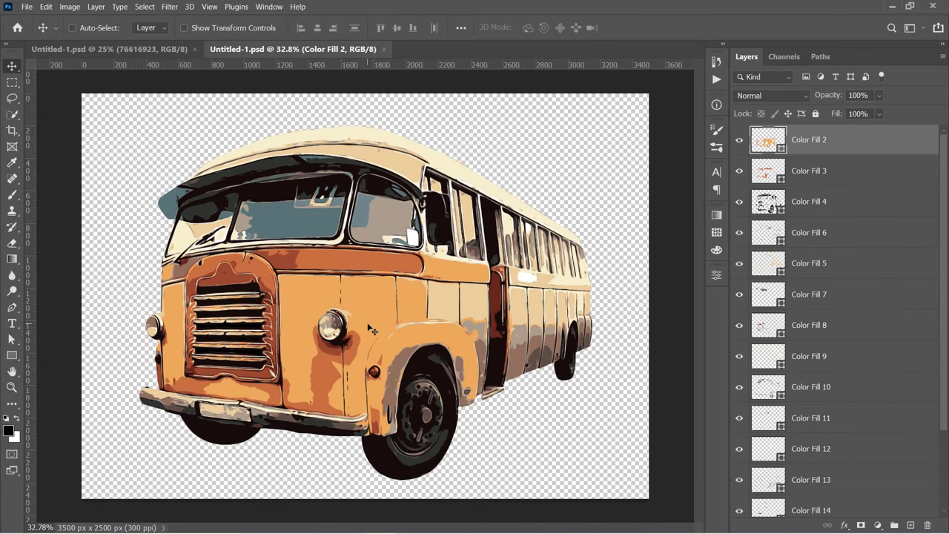
mouse_move(408, 315)
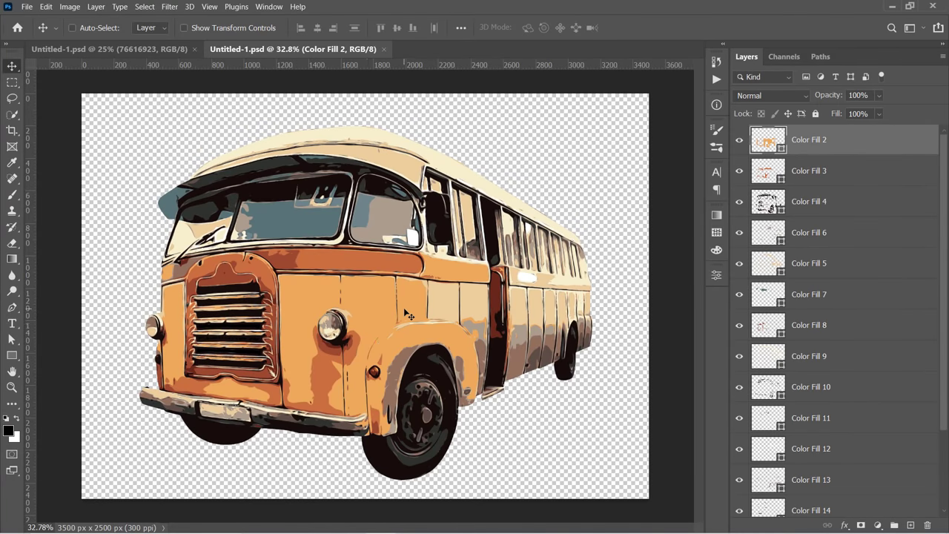
mouse_move(42, 27)
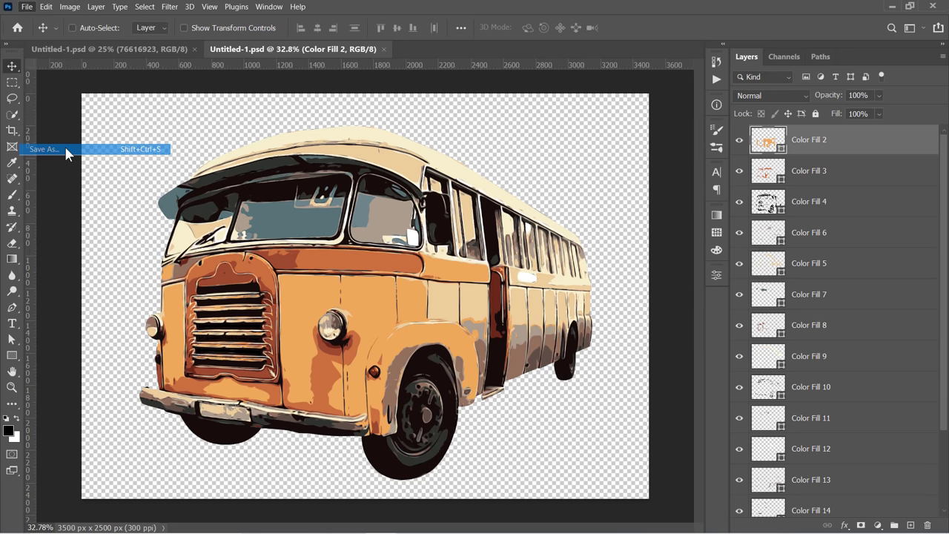
Step: Save the layered bus as Untitled-1.eps (Photoshop EPS) in the Assets folder
click(43, 148)
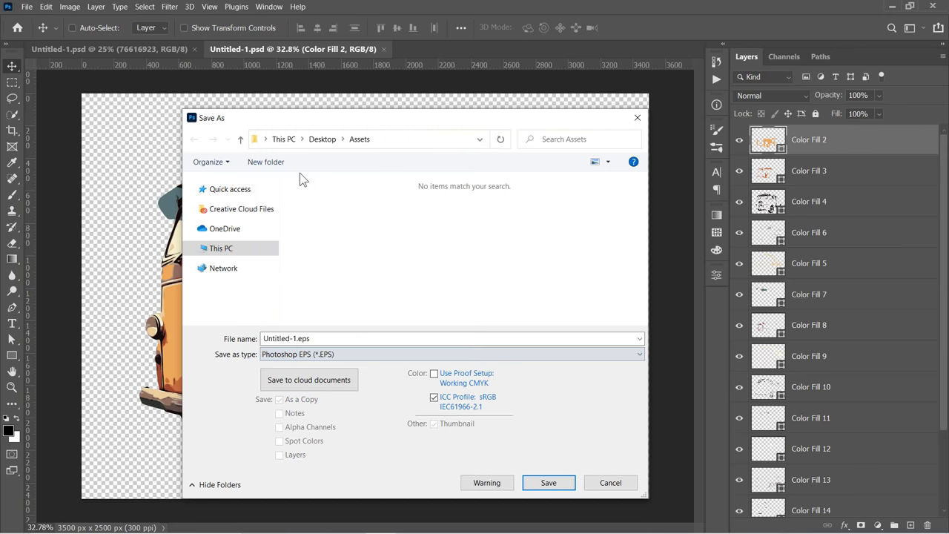
click(548, 483)
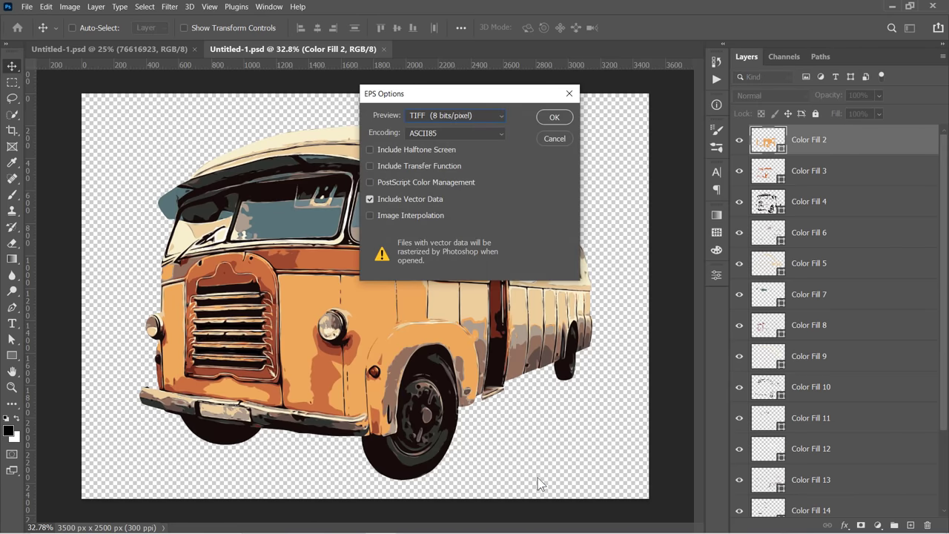
mouse_move(428, 124)
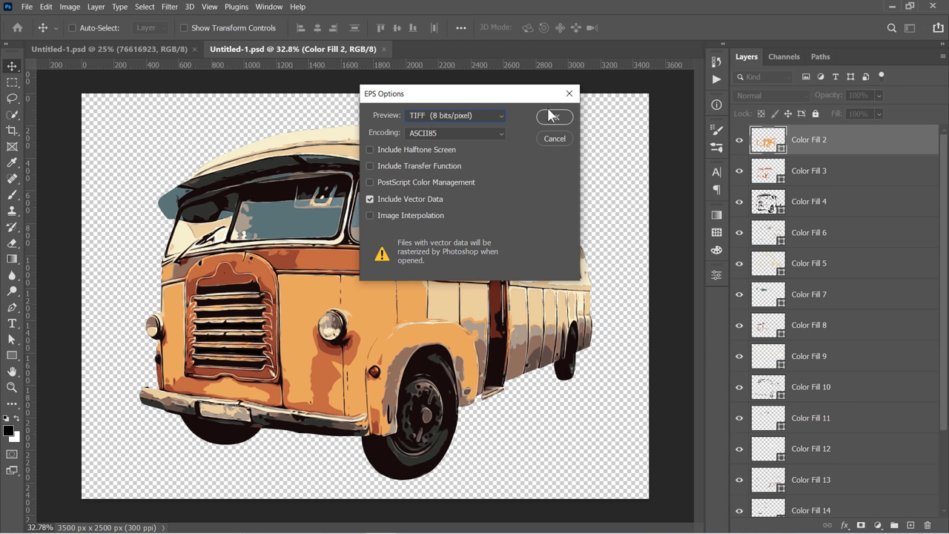
click(555, 116)
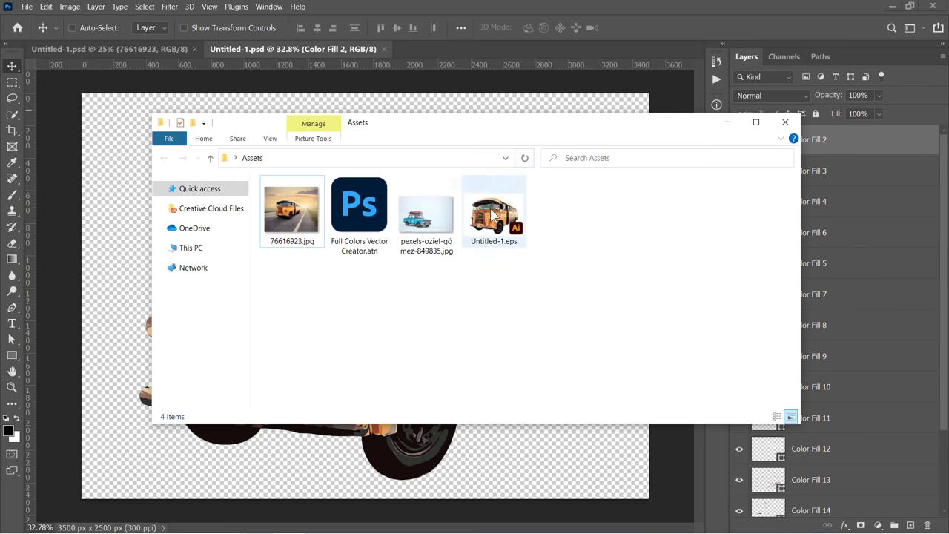
Step: Open Untitled-1.eps from Assets in Illustrator to review the vector bus
double_click(493, 208)
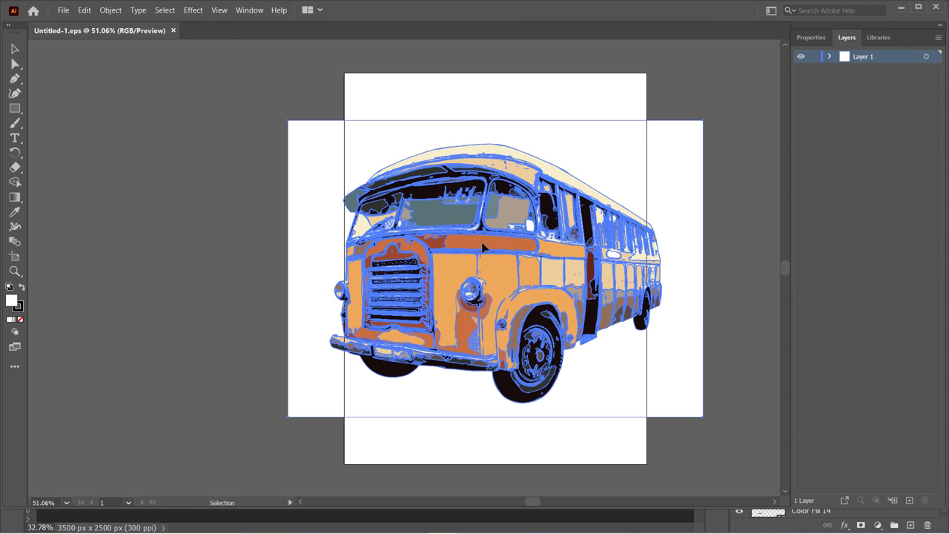
double_click(482, 249)
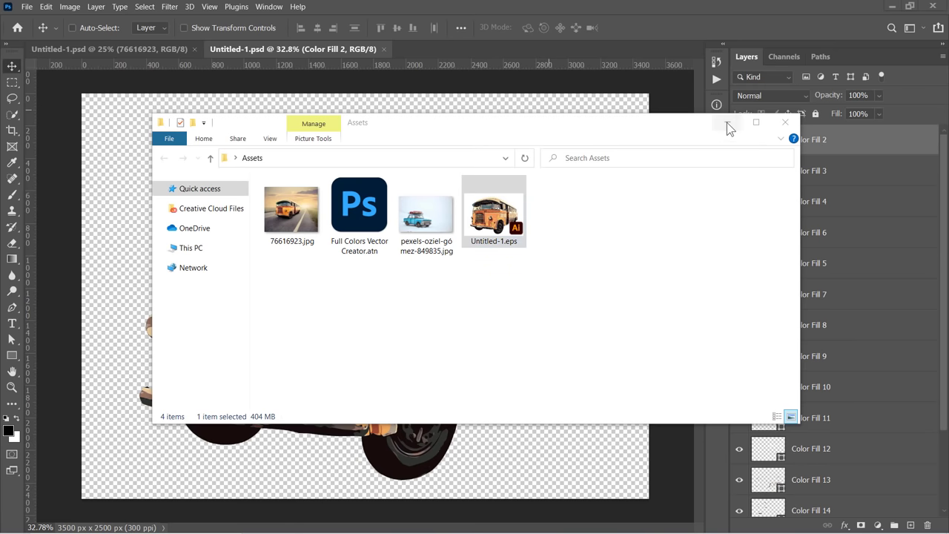
Step: Mask the blue car from its snowy background inside the smart object and save with Ctrl+S
click(785, 122)
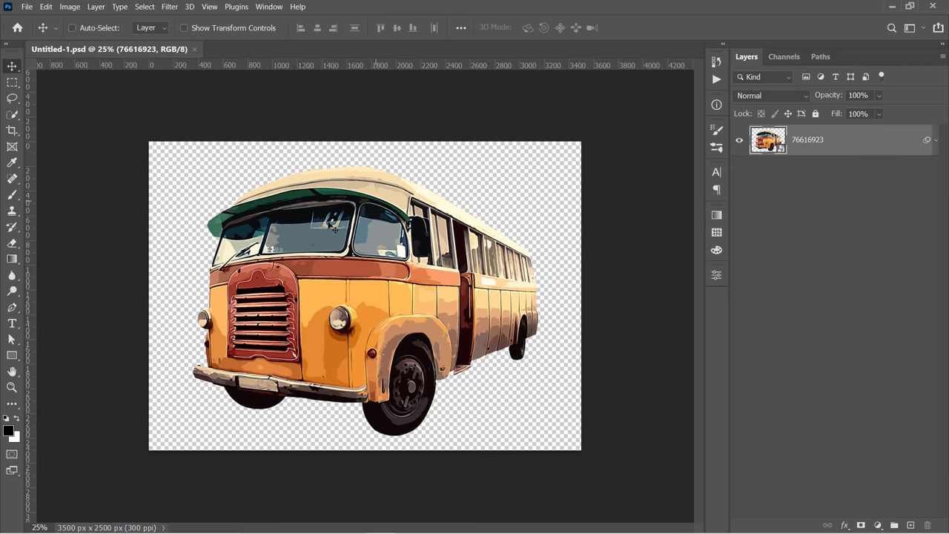
mouse_move(323, 310)
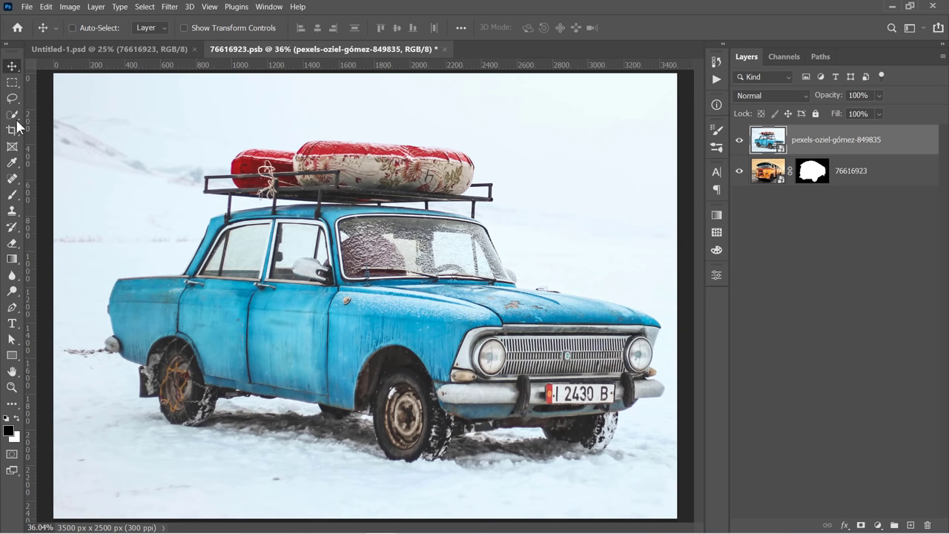
click(12, 116)
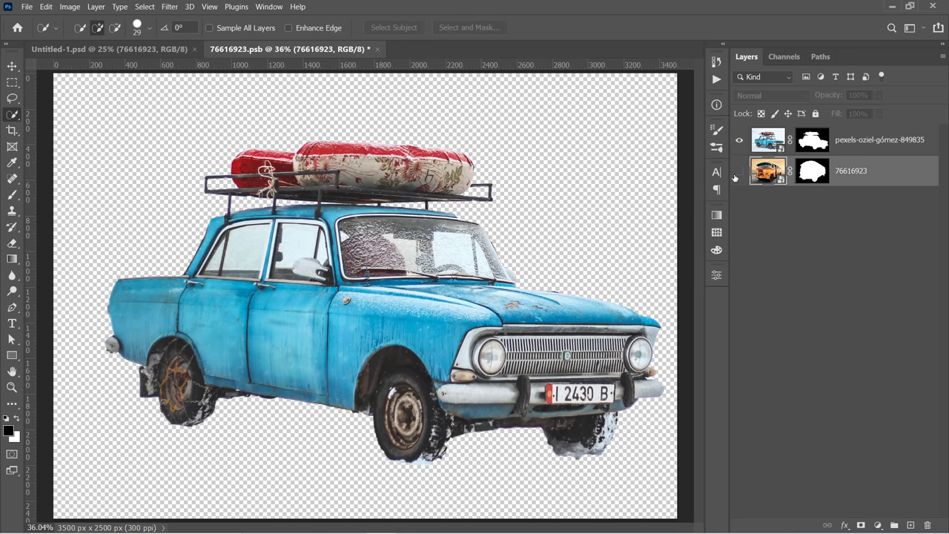
key(ctrl+s)
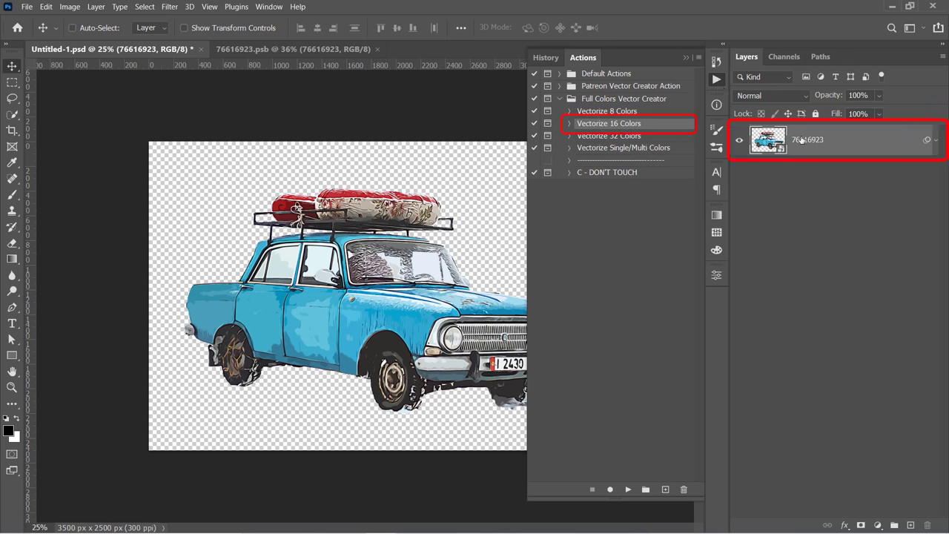
Step: Play Vectorize 16 Colors on the blue car and accept the first Color Range selection
click(628, 489)
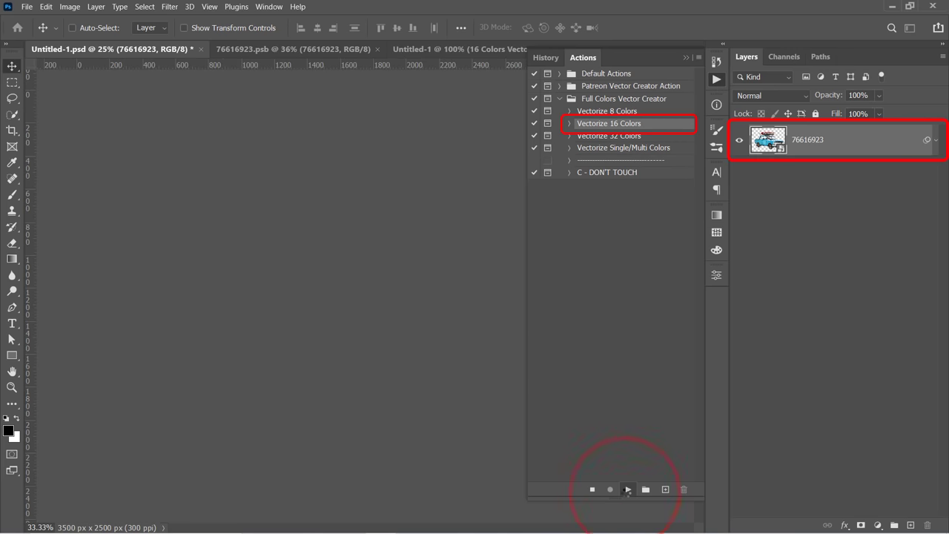
click(627, 489)
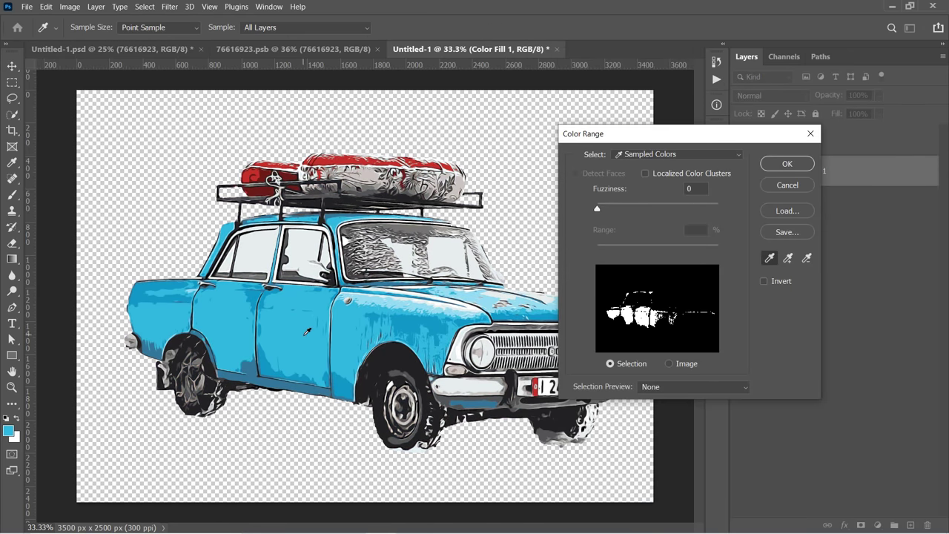
click(786, 163)
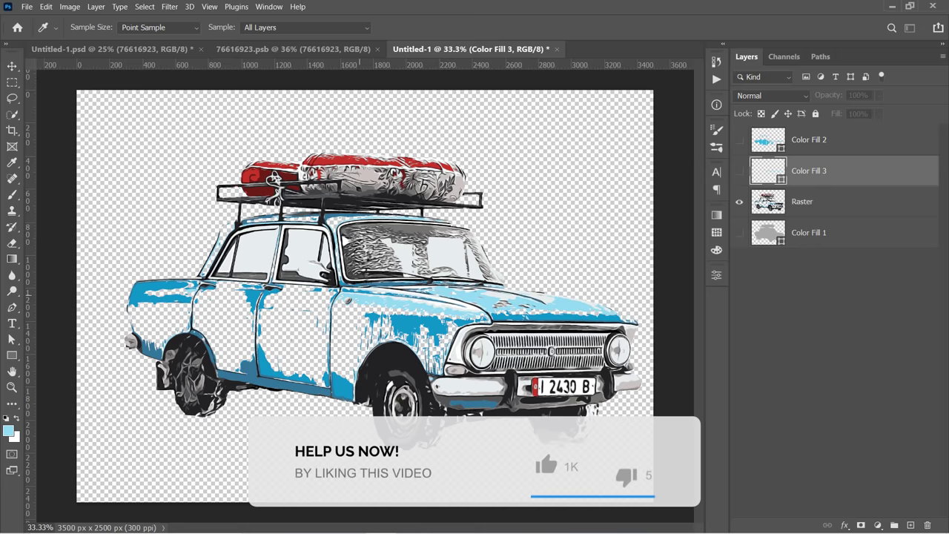